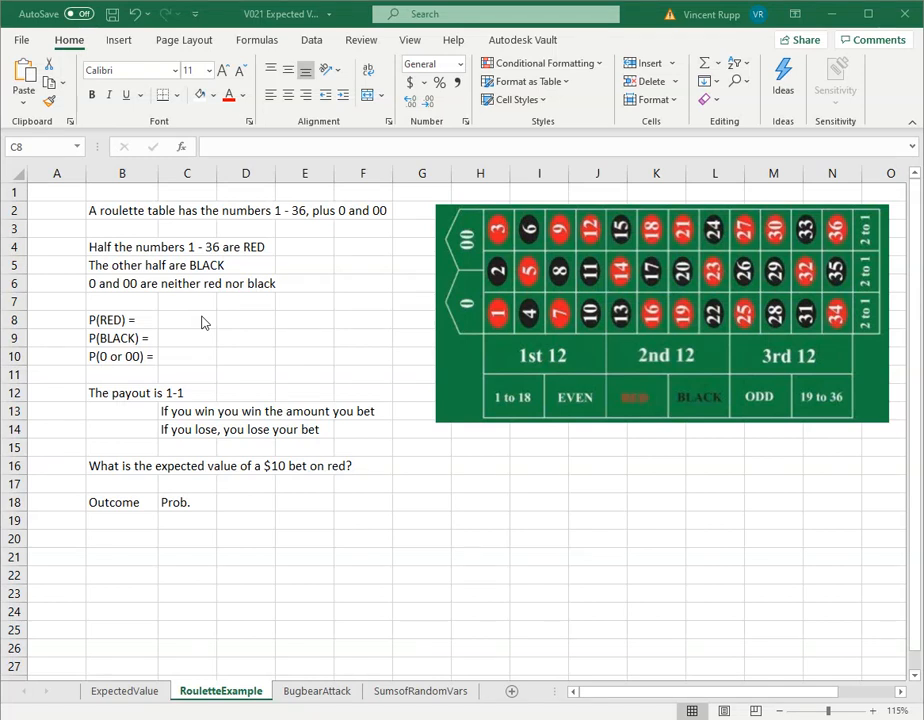
pyautogui.moveTo(248, 332)
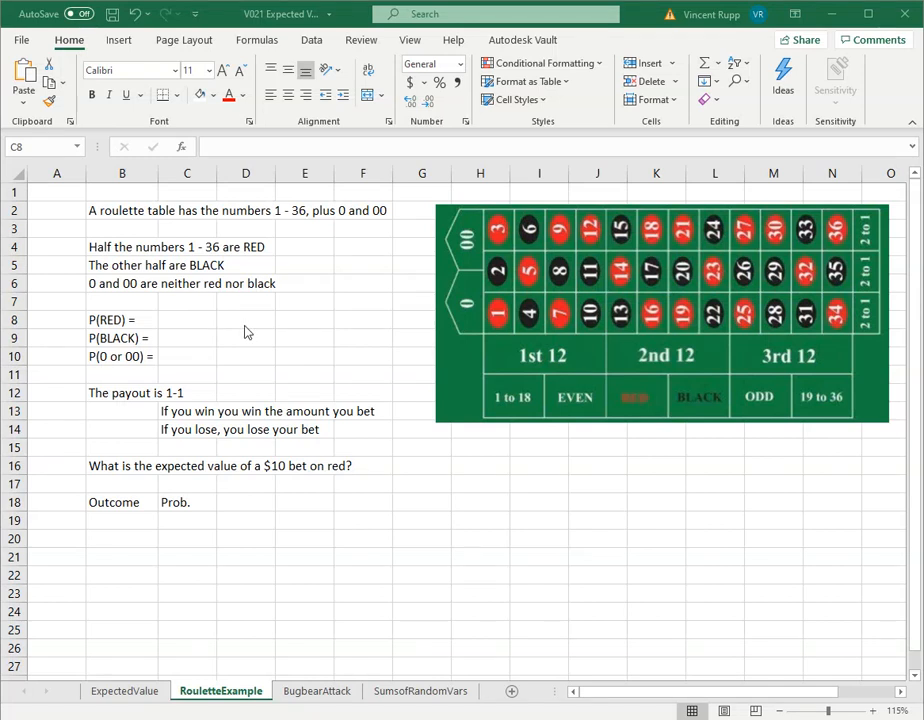
# Enter =18/38, =18/38 and =2/38 for red, black and 0 or 00 probabilities
pyautogui.click(244, 320)
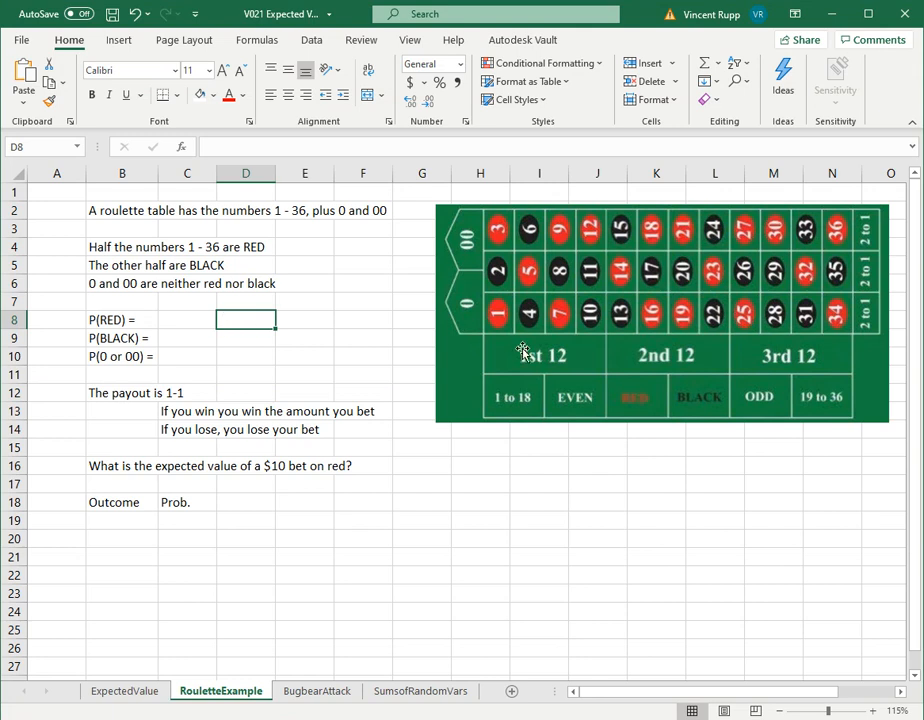
pyautogui.moveTo(508, 248)
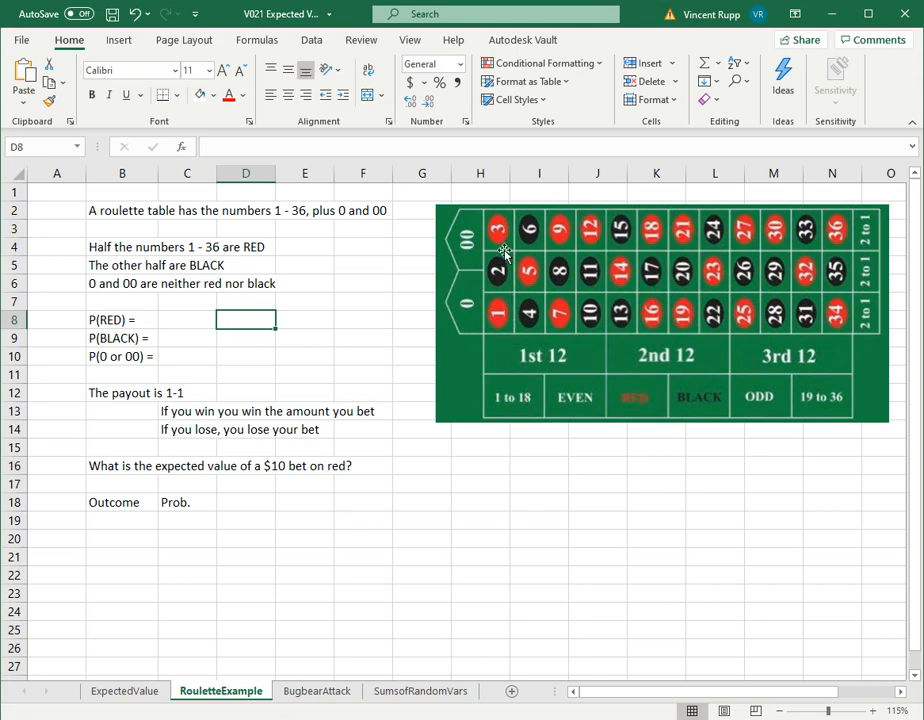
pyautogui.moveTo(484, 272)
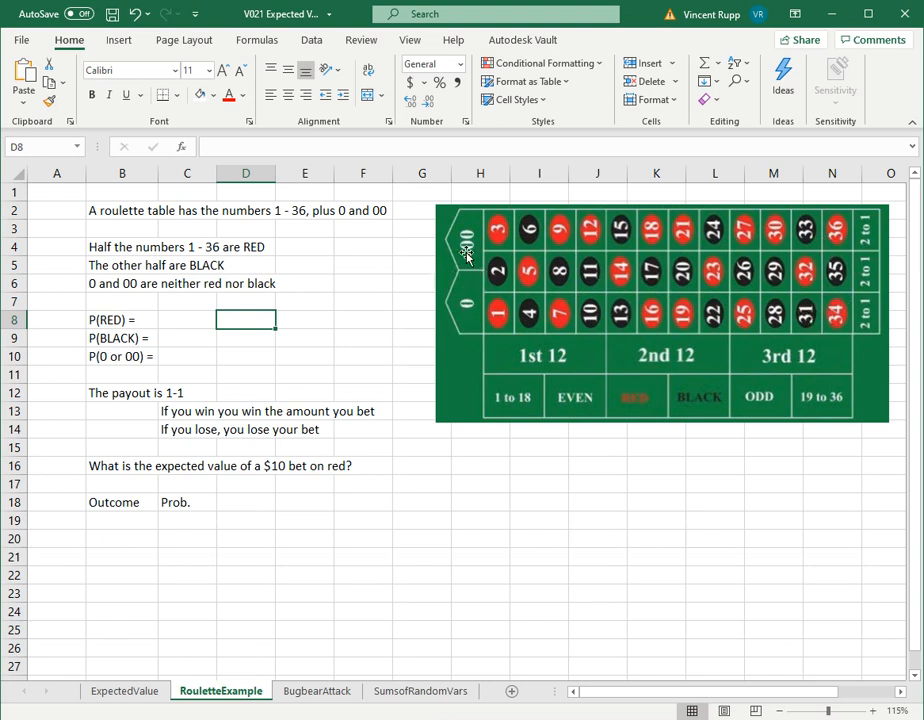
pyautogui.moveTo(392, 300)
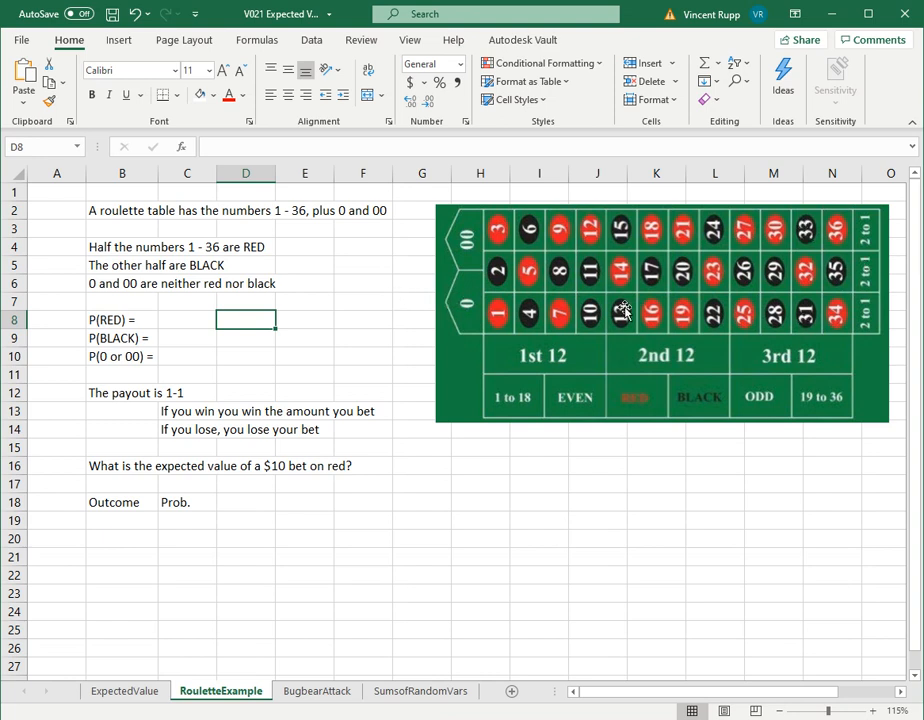
pyautogui.moveTo(490, 350)
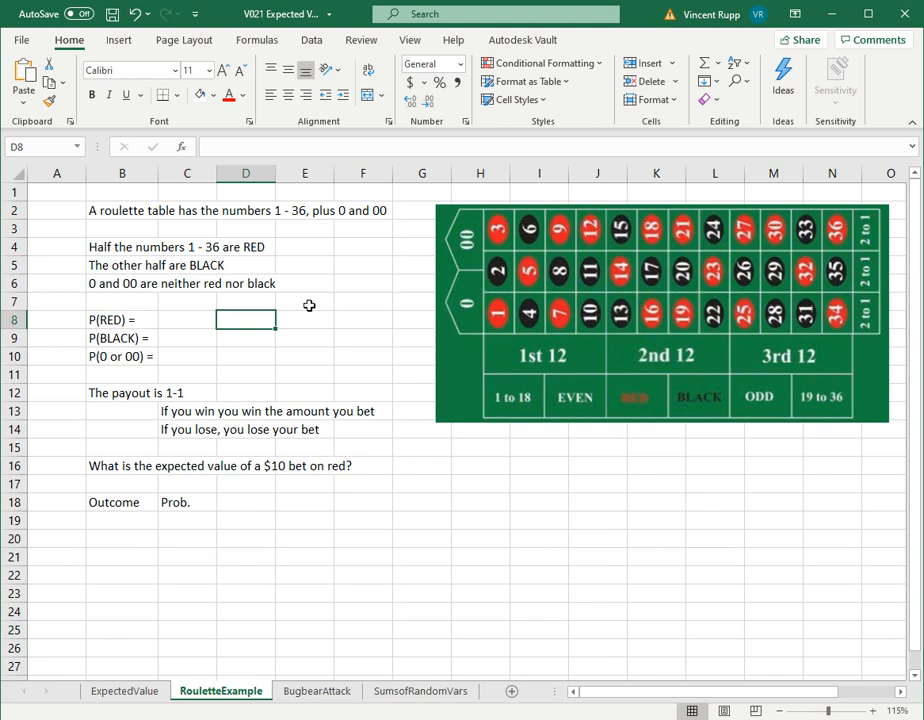
pyautogui.moveTo(292, 296)
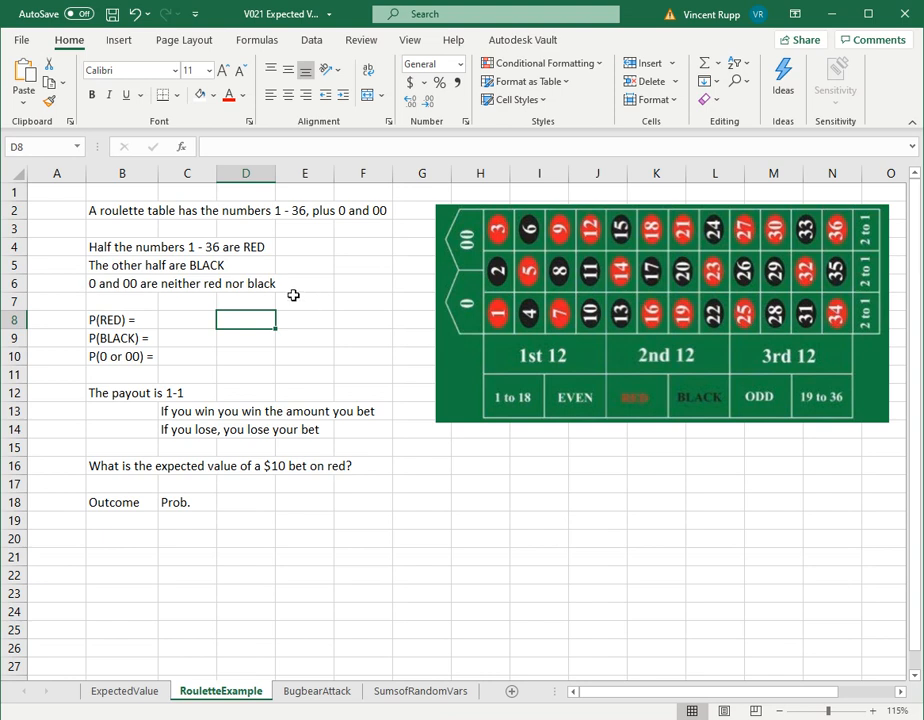
pyautogui.moveTo(290, 496)
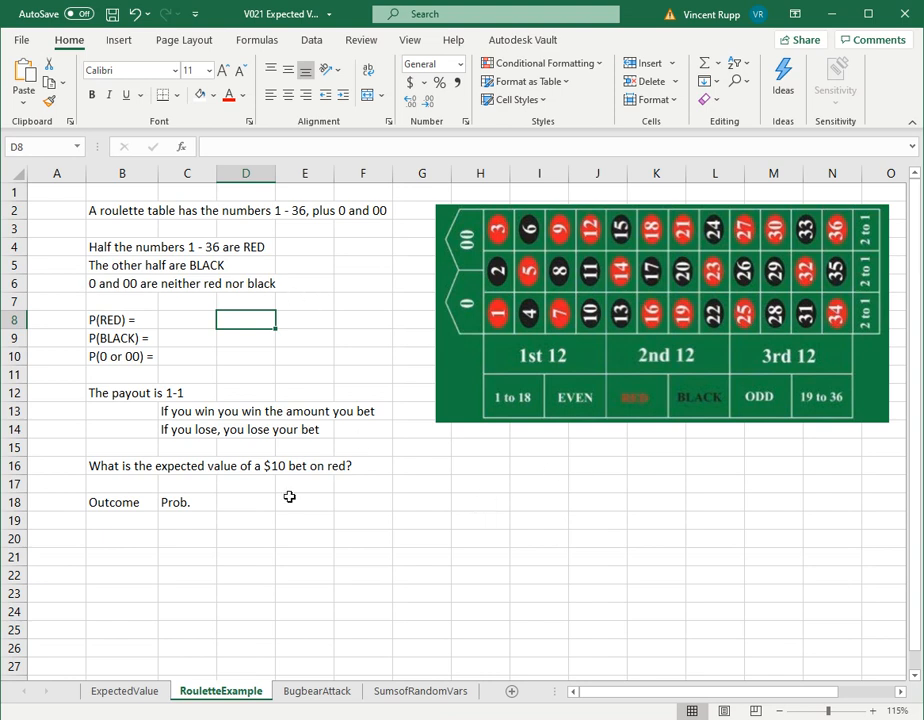
pyautogui.moveTo(420, 540)
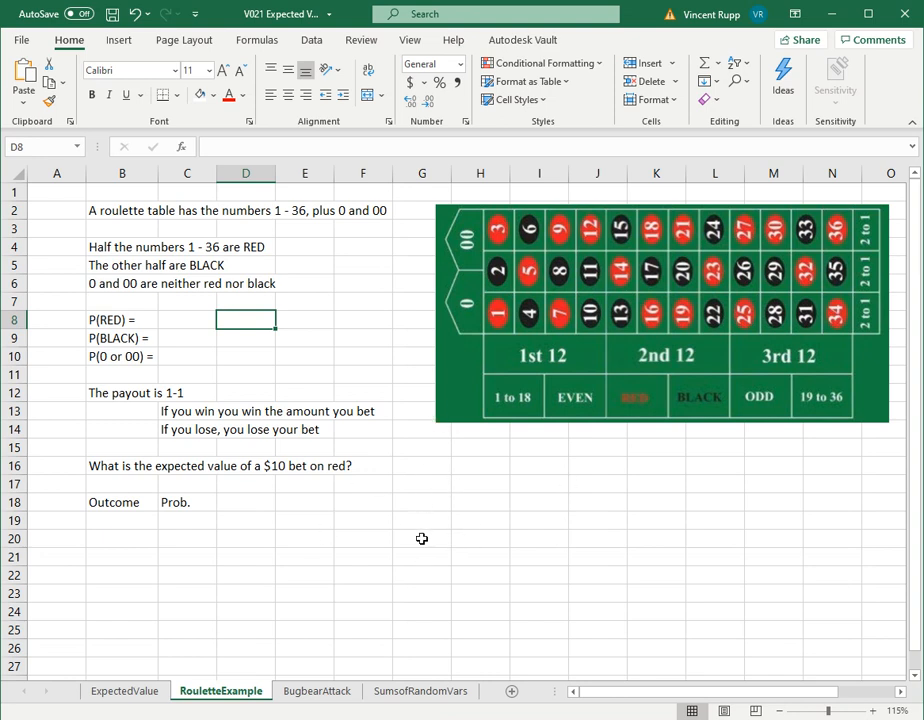
pyautogui.moveTo(316, 572)
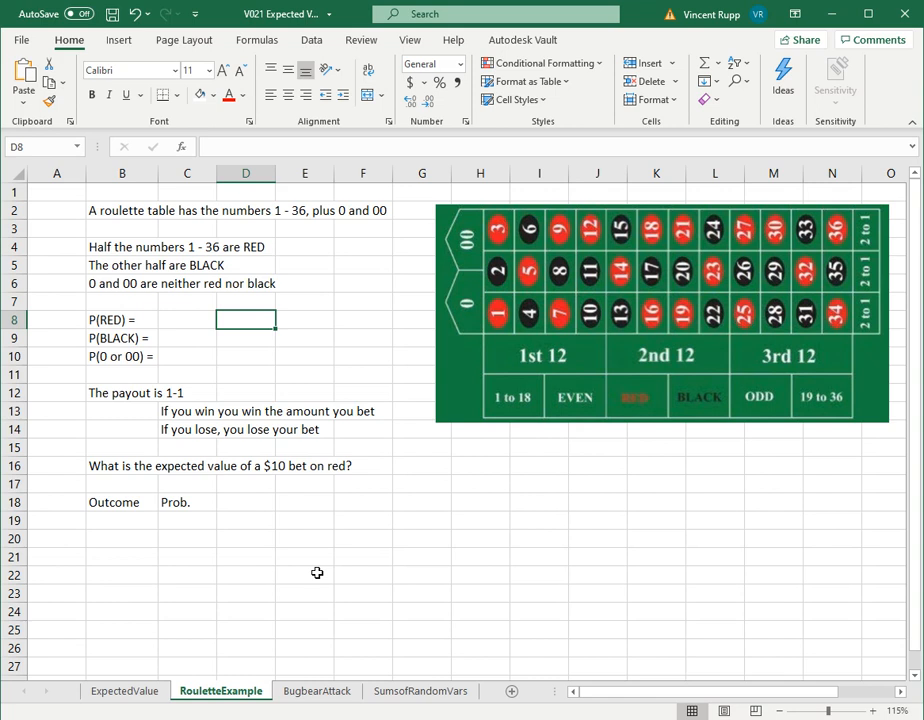
pyautogui.moveTo(616, 324)
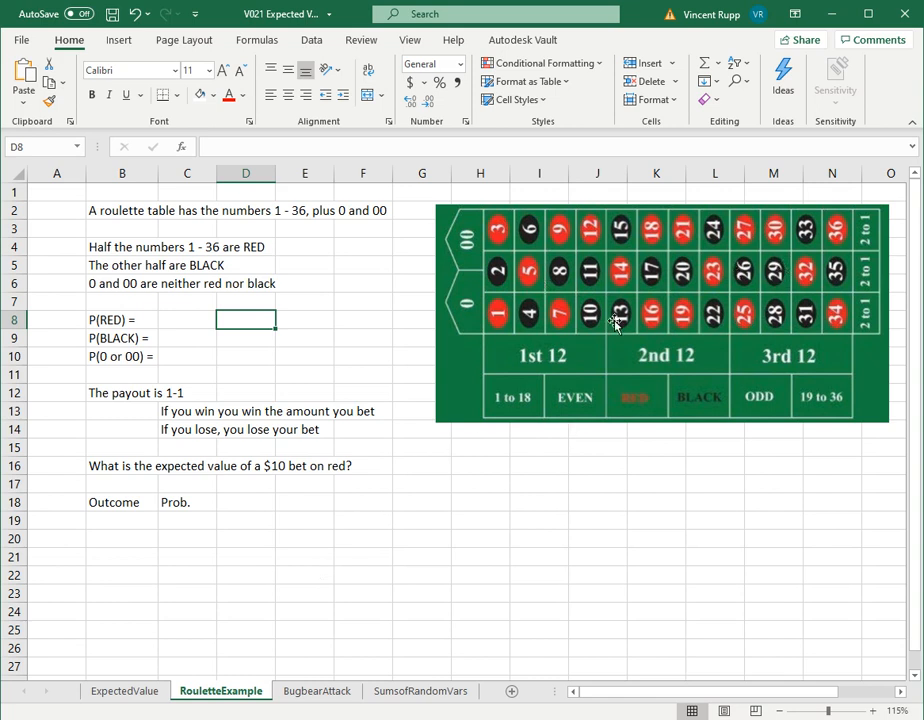
pyautogui.moveTo(376, 336)
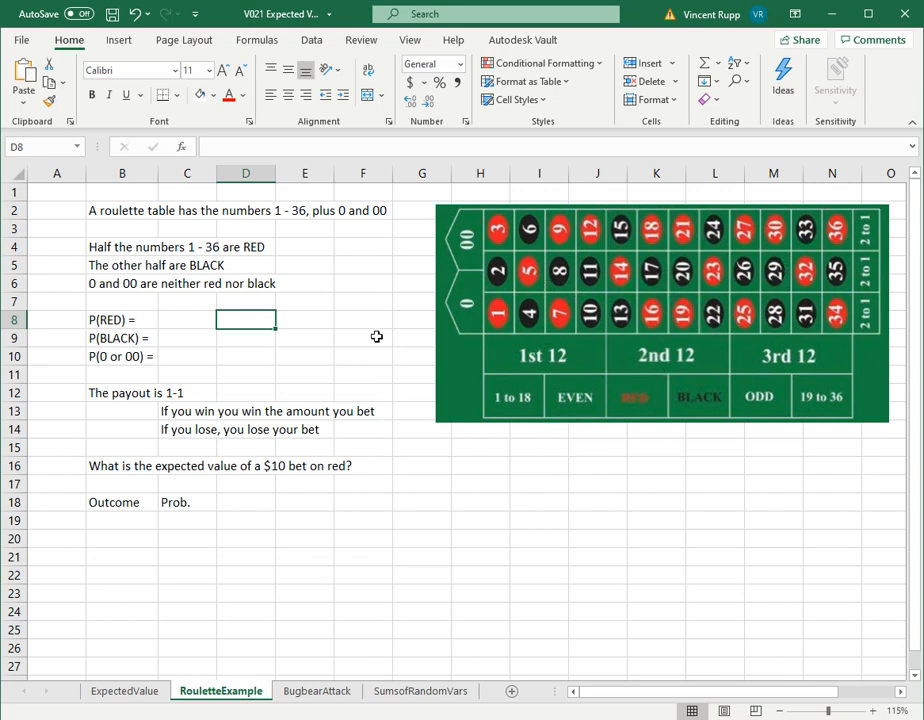
pyautogui.moveTo(208, 324)
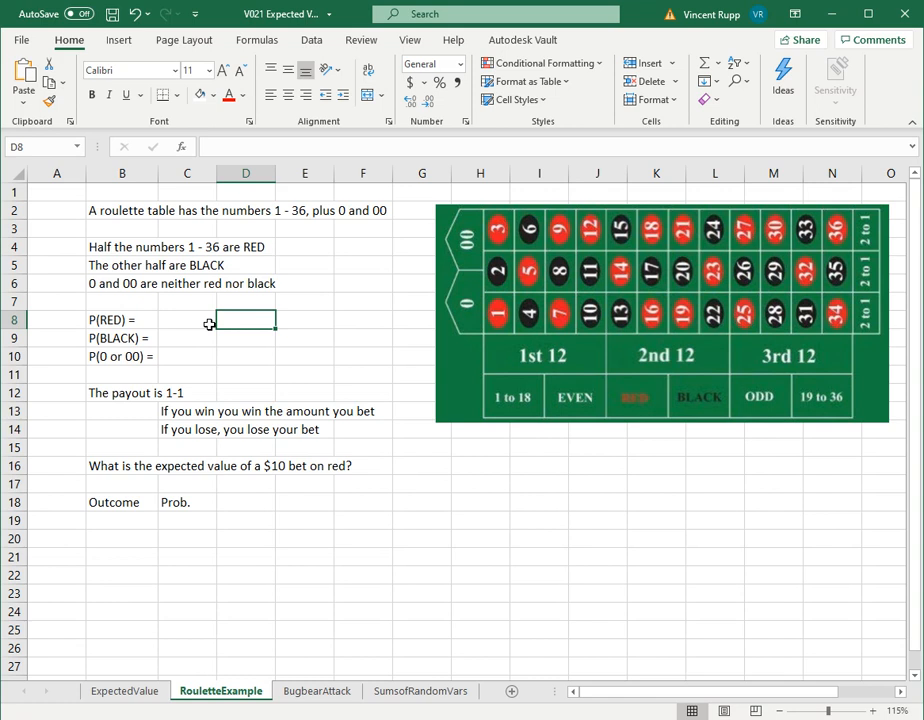
pyautogui.moveTo(192, 320)
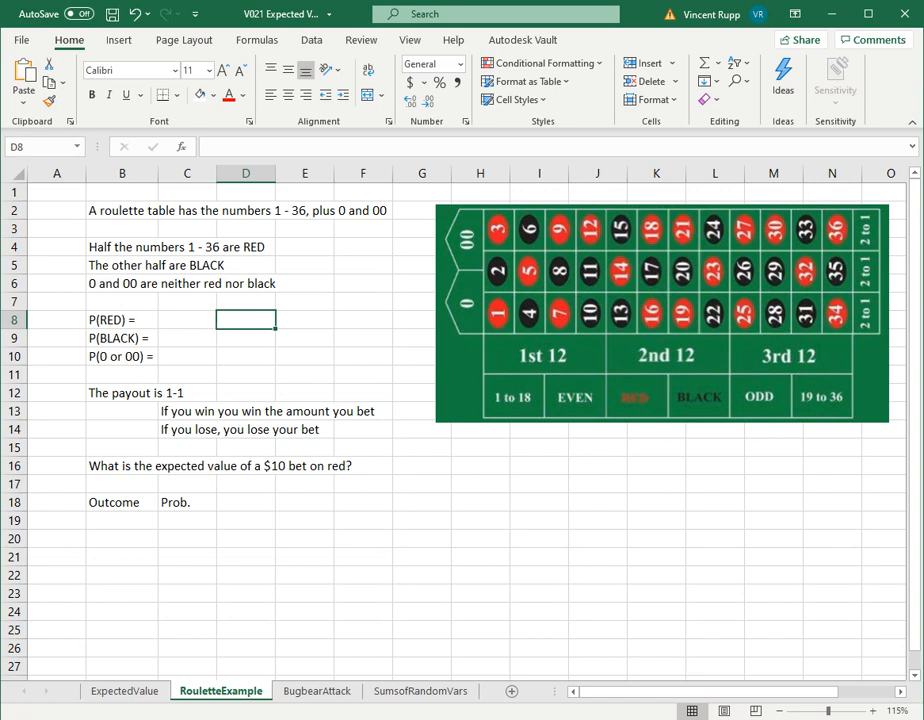
pyautogui.moveTo(188, 324)
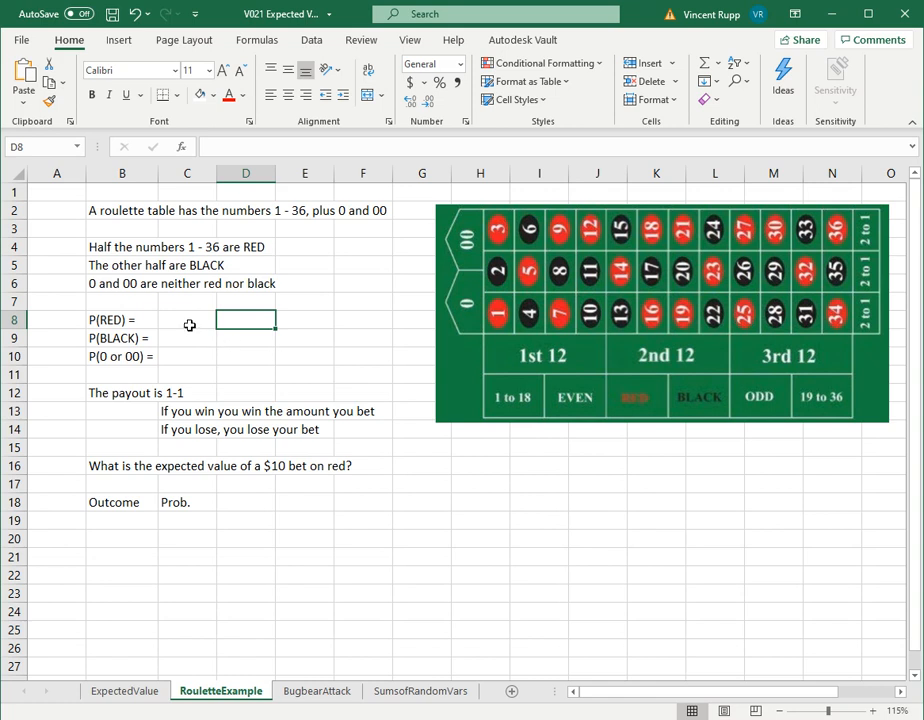
pyautogui.click(188, 320)
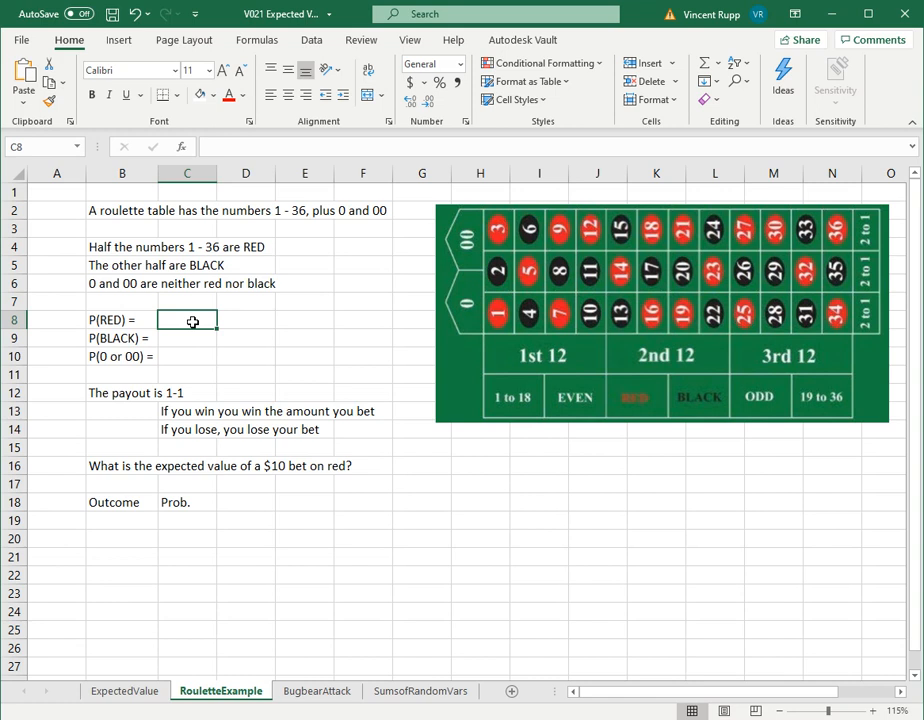
pyautogui.write('=')
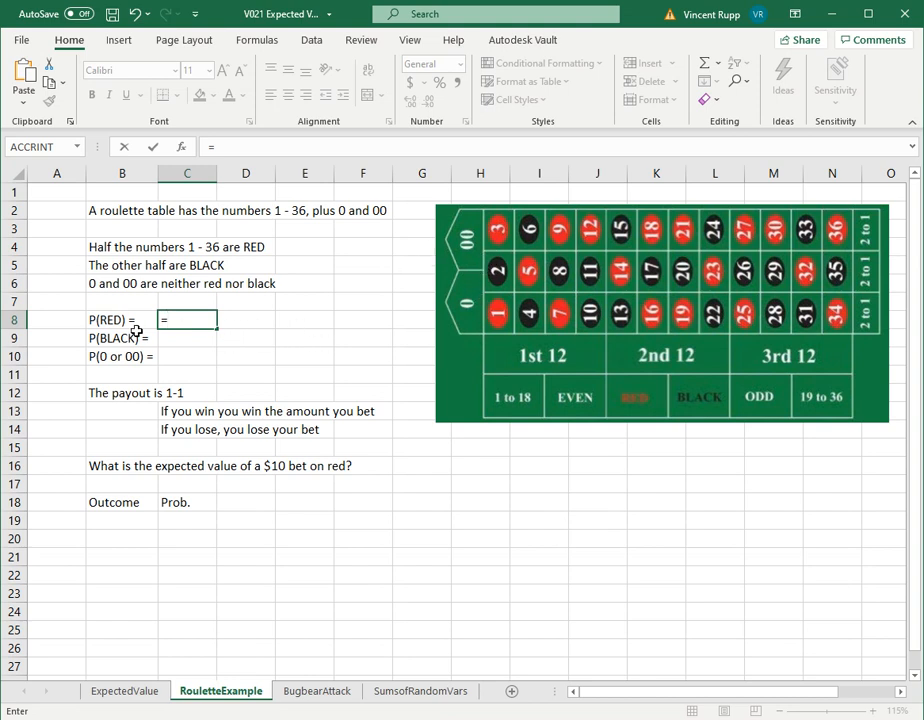
pyautogui.write('185')
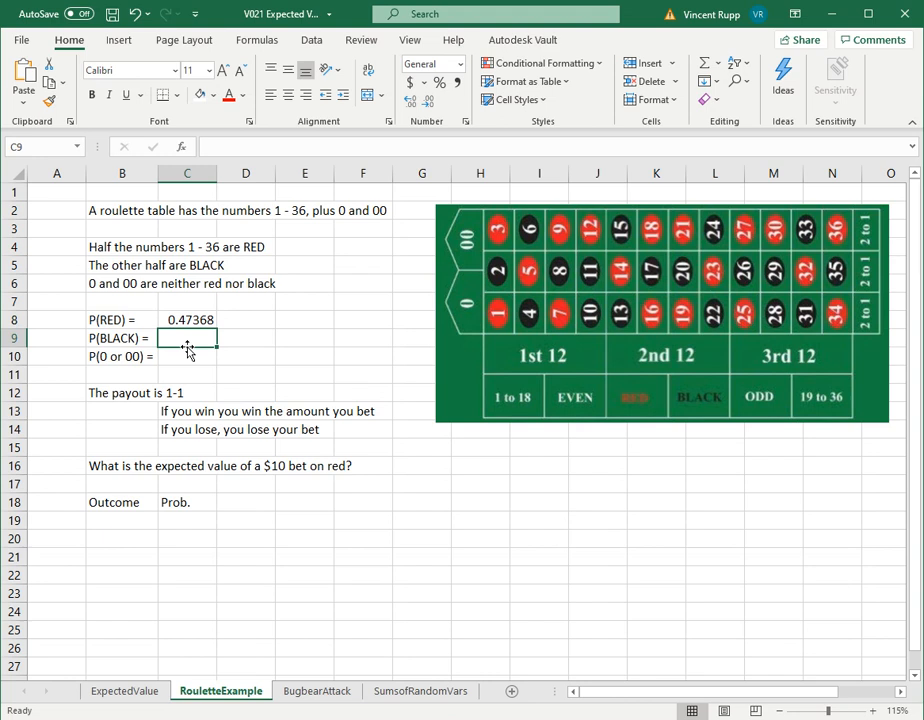
pyautogui.write('=18/')
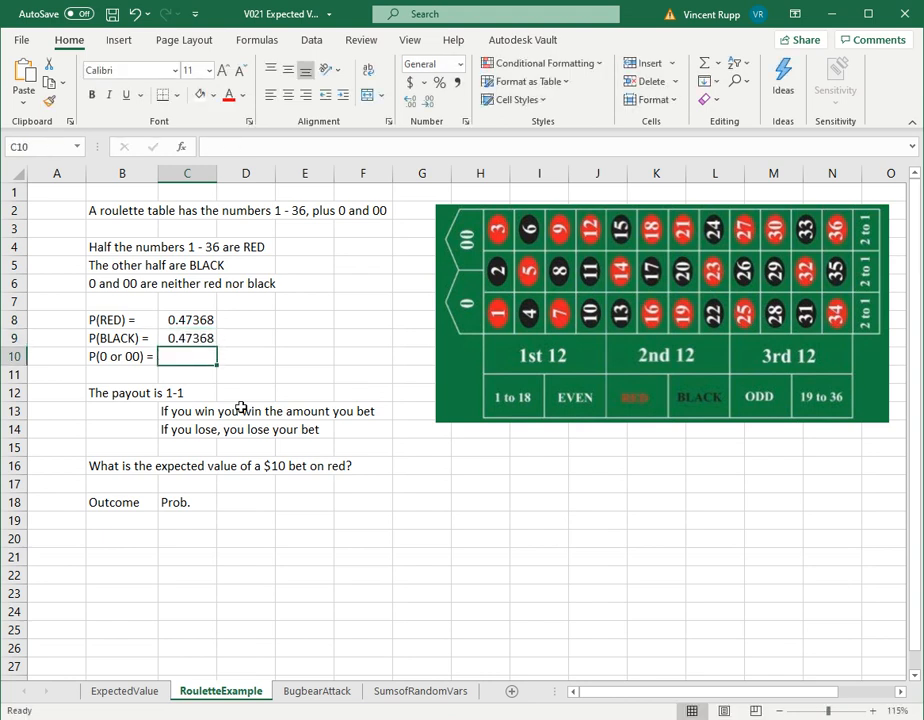
pyautogui.write('=2/38')
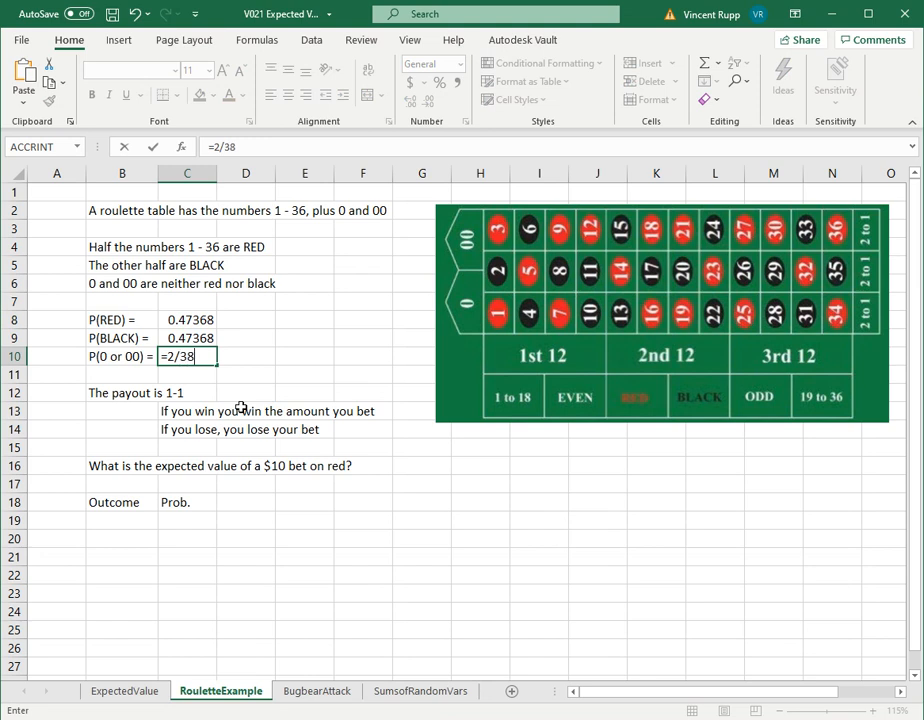
pyautogui.press('Return')
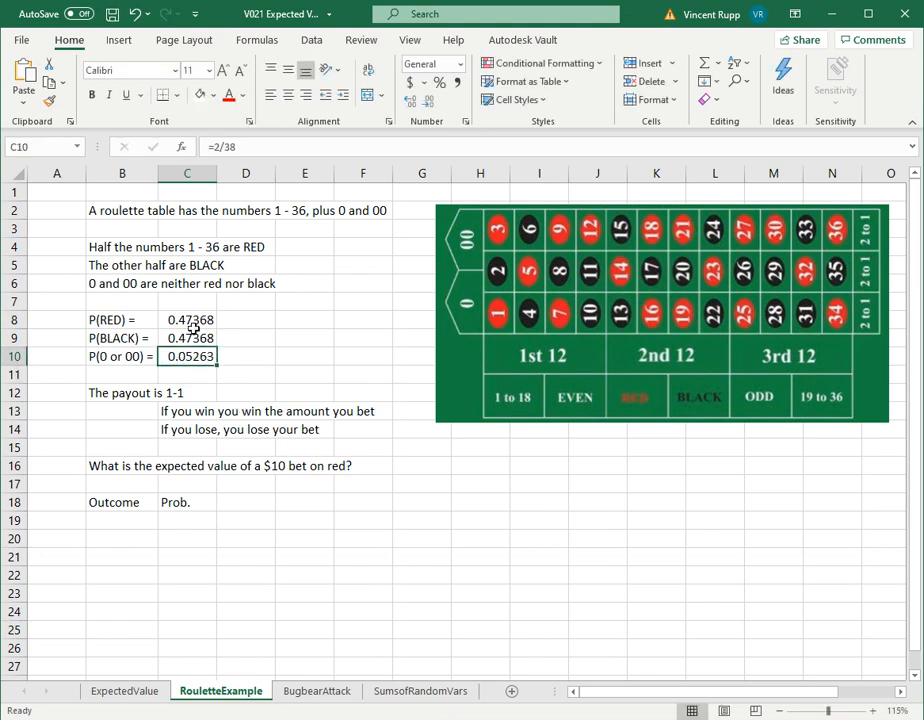
pyautogui.click(244, 356)
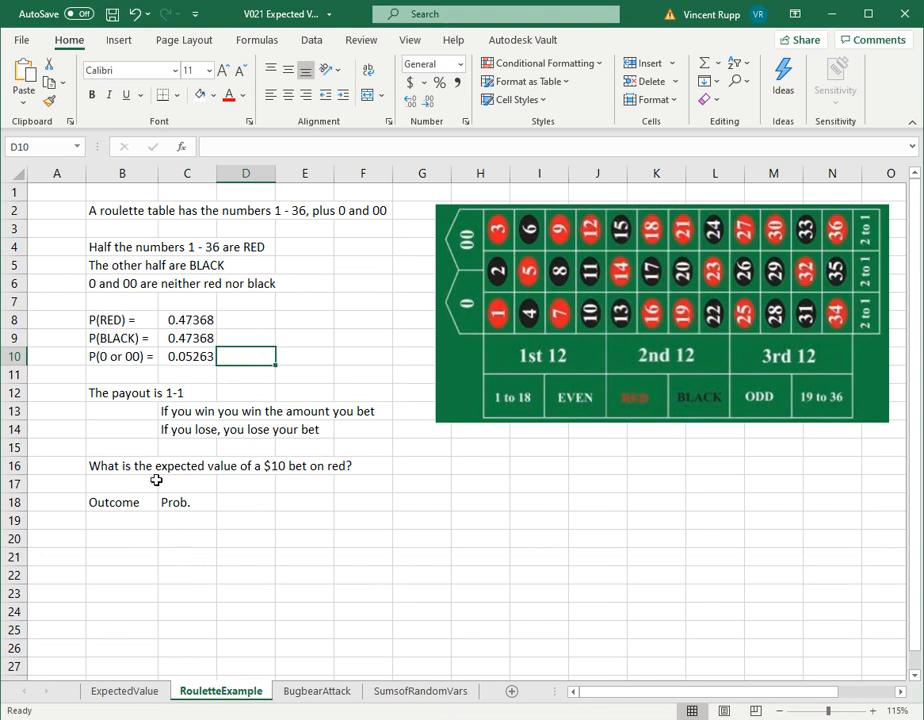
pyautogui.moveTo(148, 480)
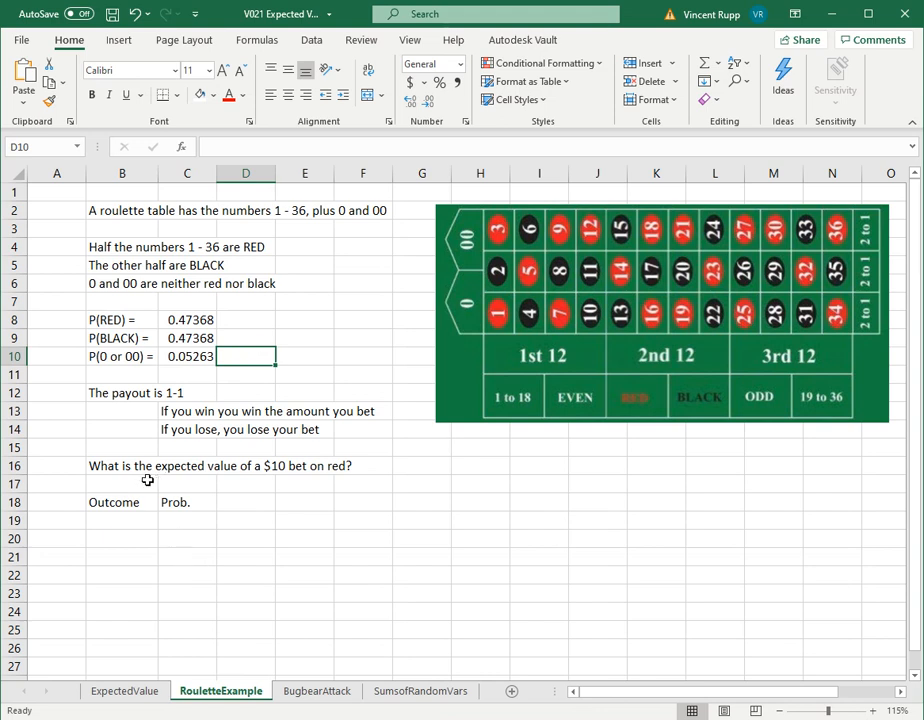
pyautogui.moveTo(112, 396)
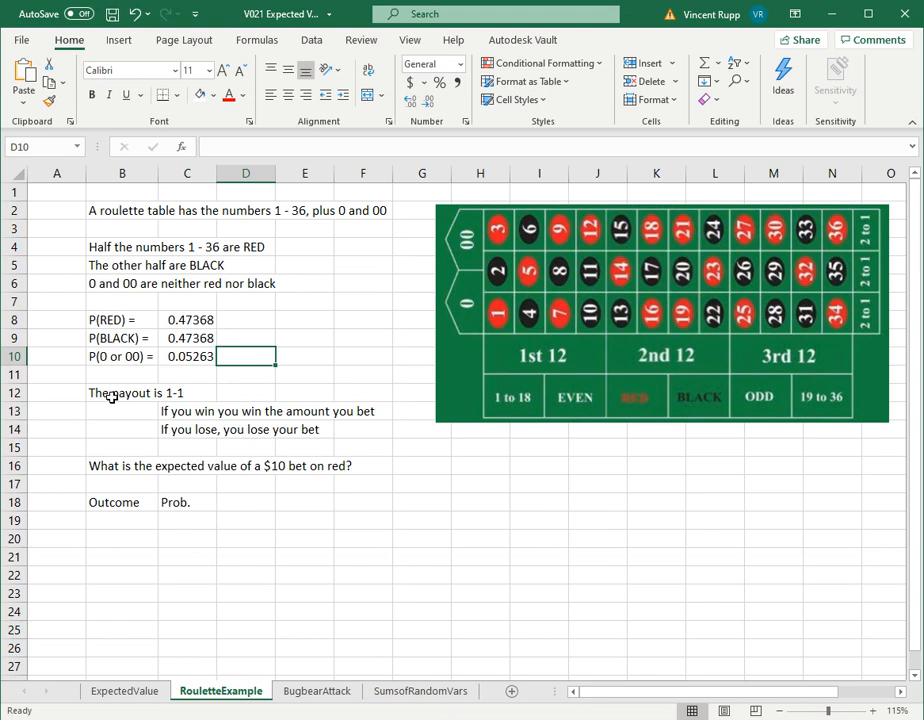
# Insert a comma after "If you win" in the payout sentence
pyautogui.click(188, 412)
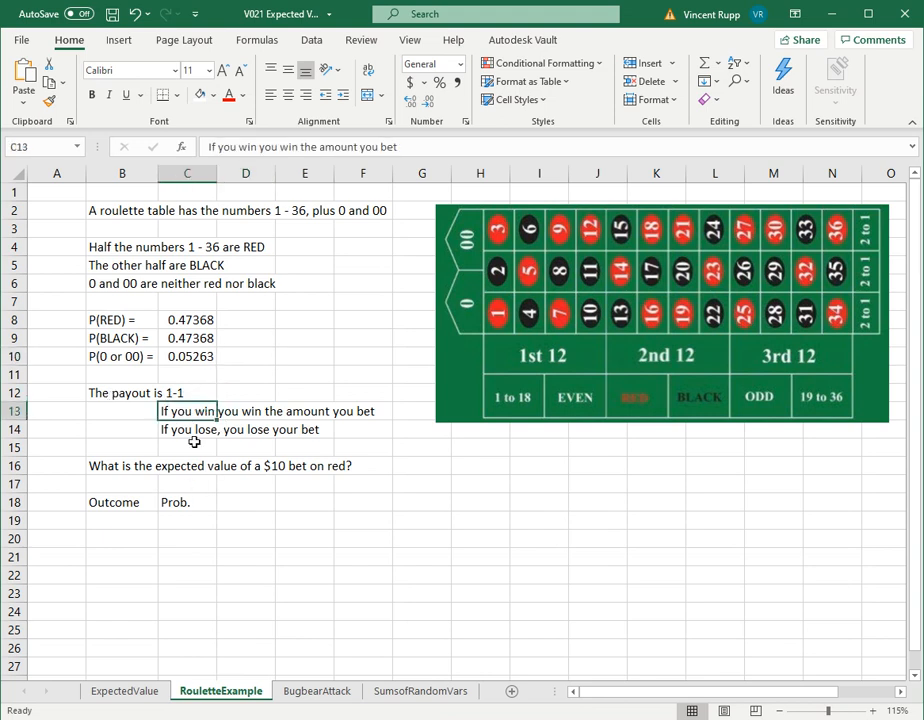
pyautogui.doubleClick(188, 412)
pyautogui.write(',')
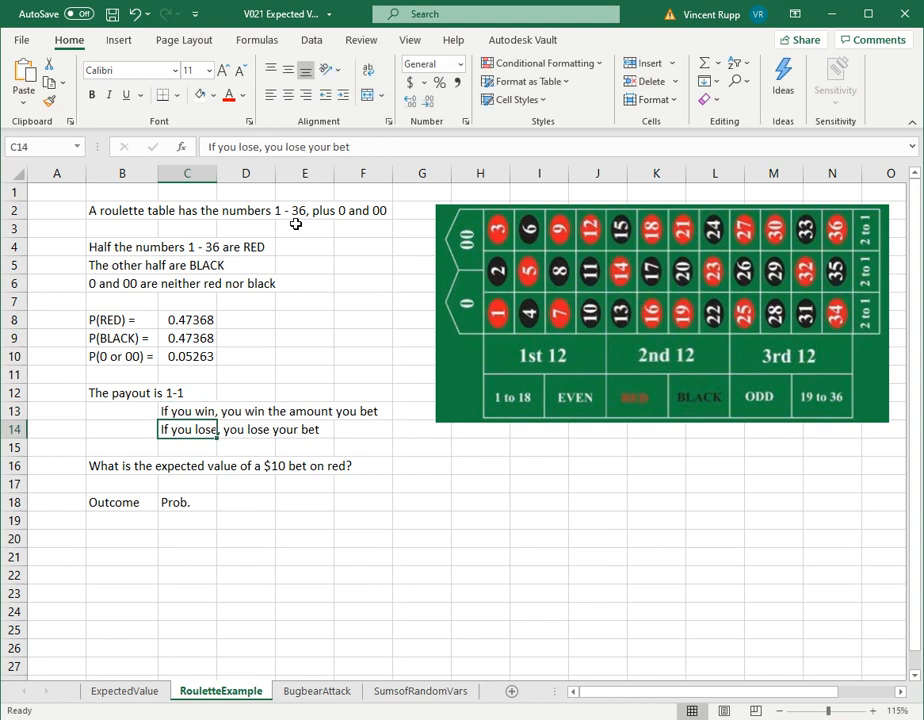
pyautogui.click(122, 428)
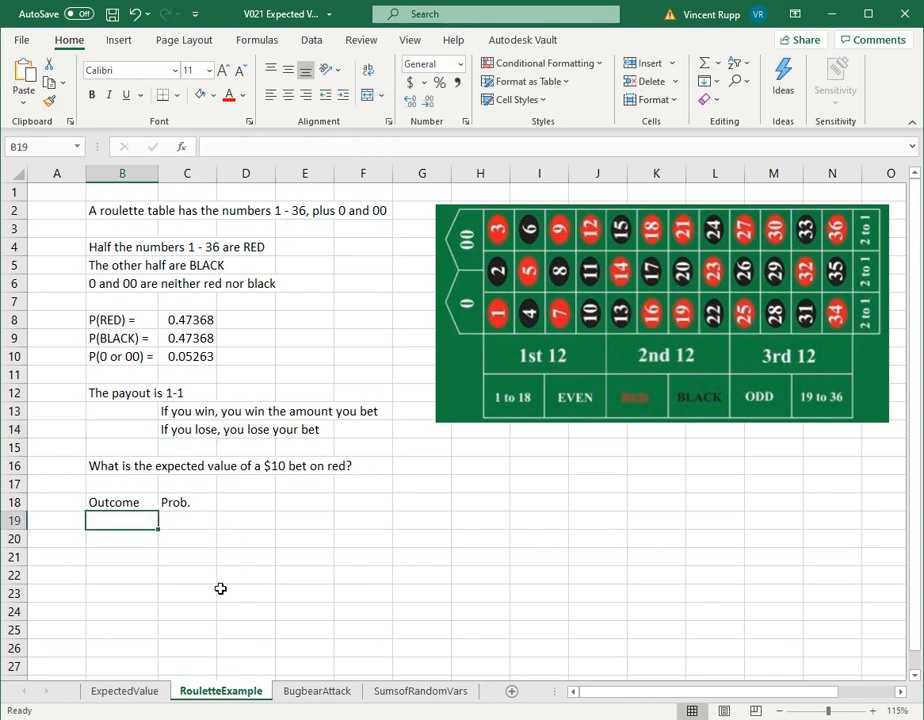
# Enter outcome 10 with probability =C8 (0.47368) and -10 with =1-C19 (0.52632)
pyautogui.write('10')
pyautogui.click(122, 538)
pyautogui.write('-10')
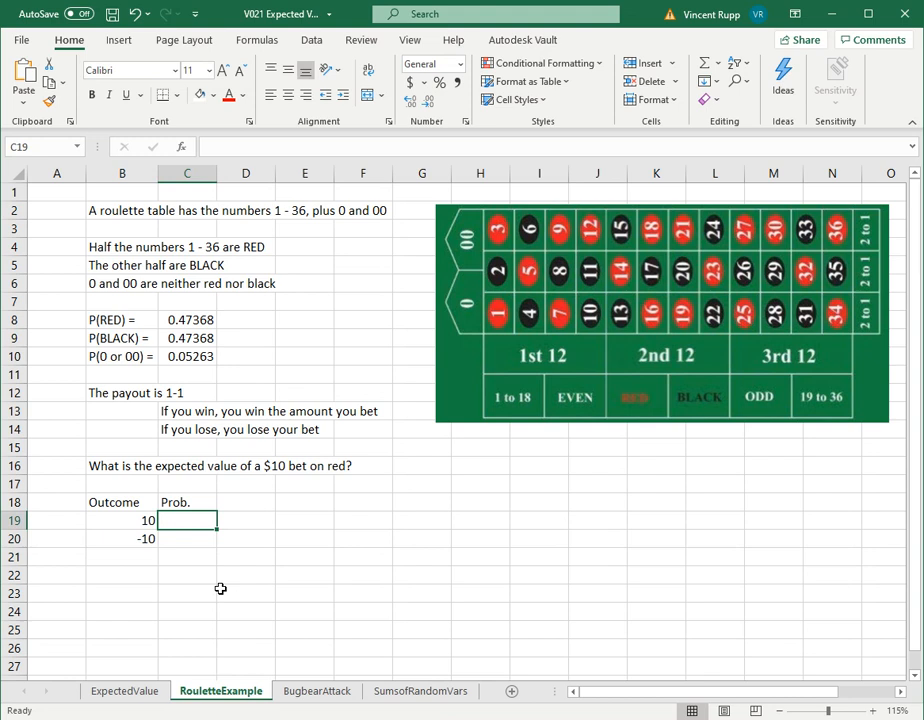
pyautogui.write('=')
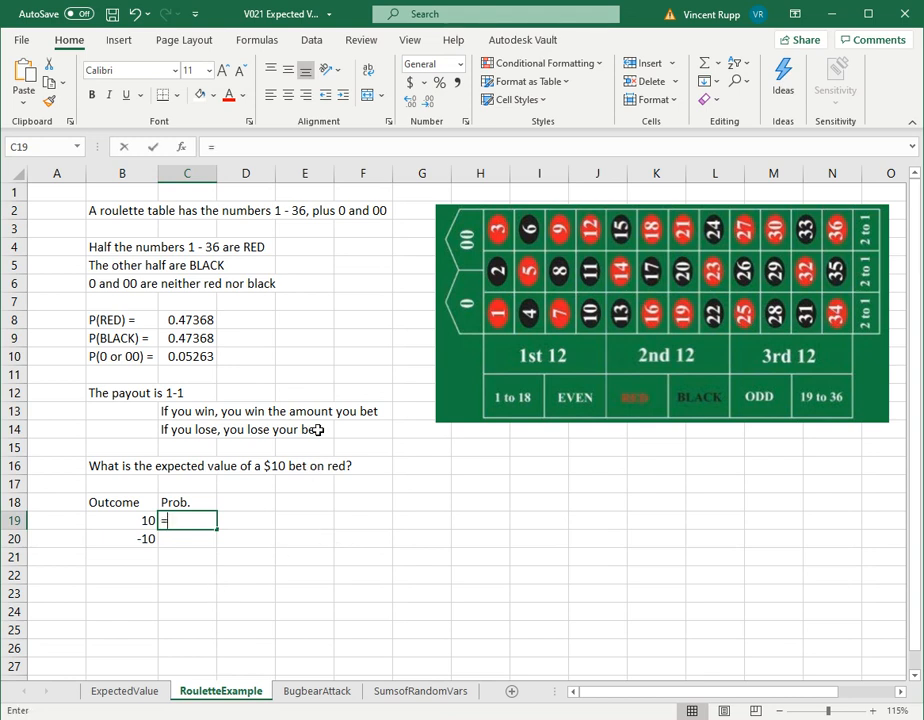
pyautogui.click(188, 320)
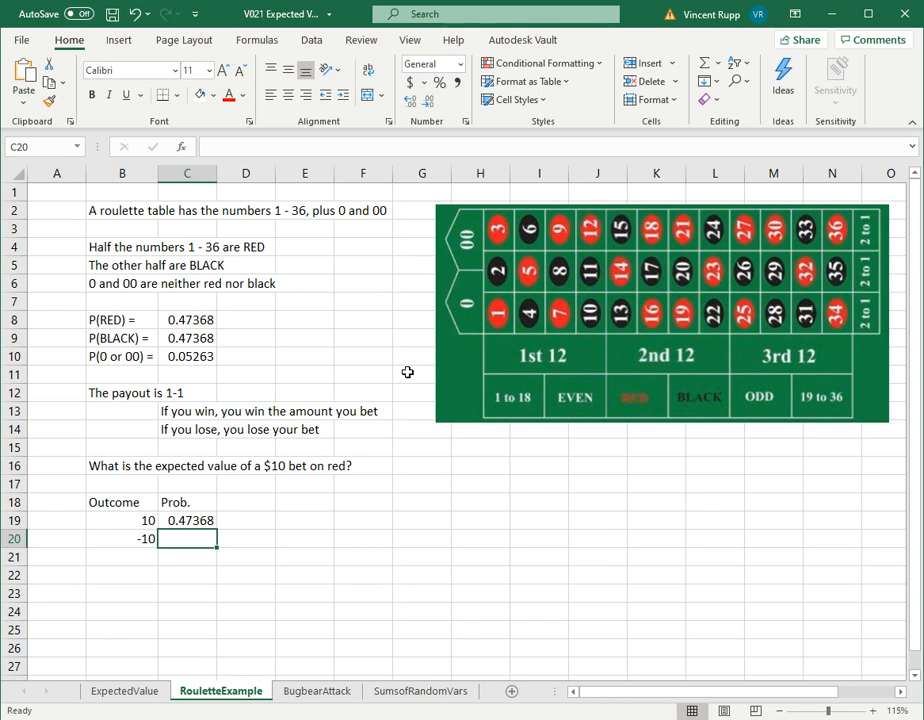
pyautogui.moveTo(204, 356)
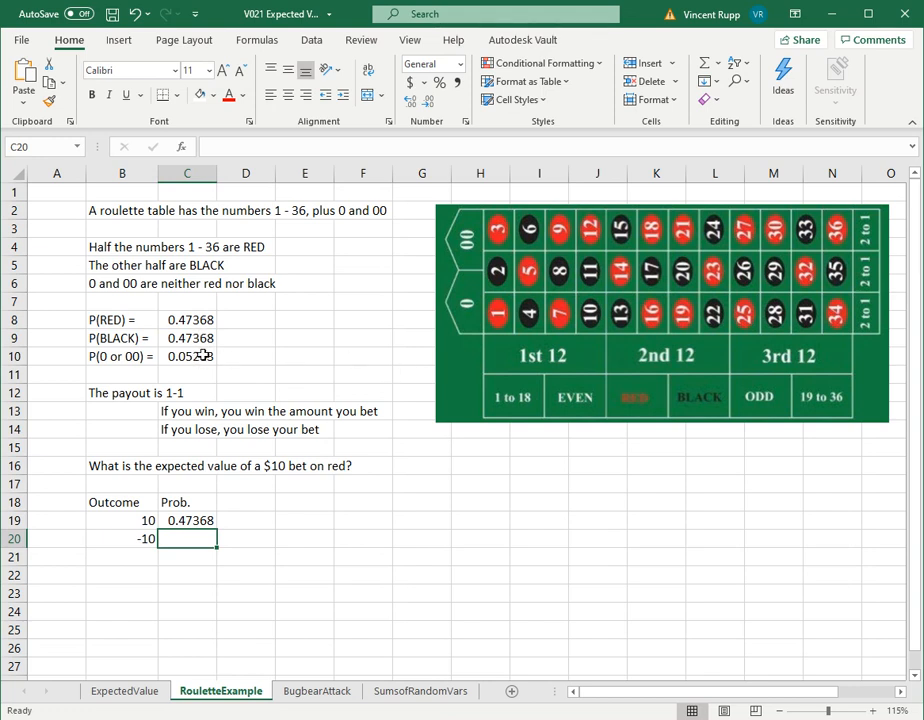
pyautogui.write('=1-C19')
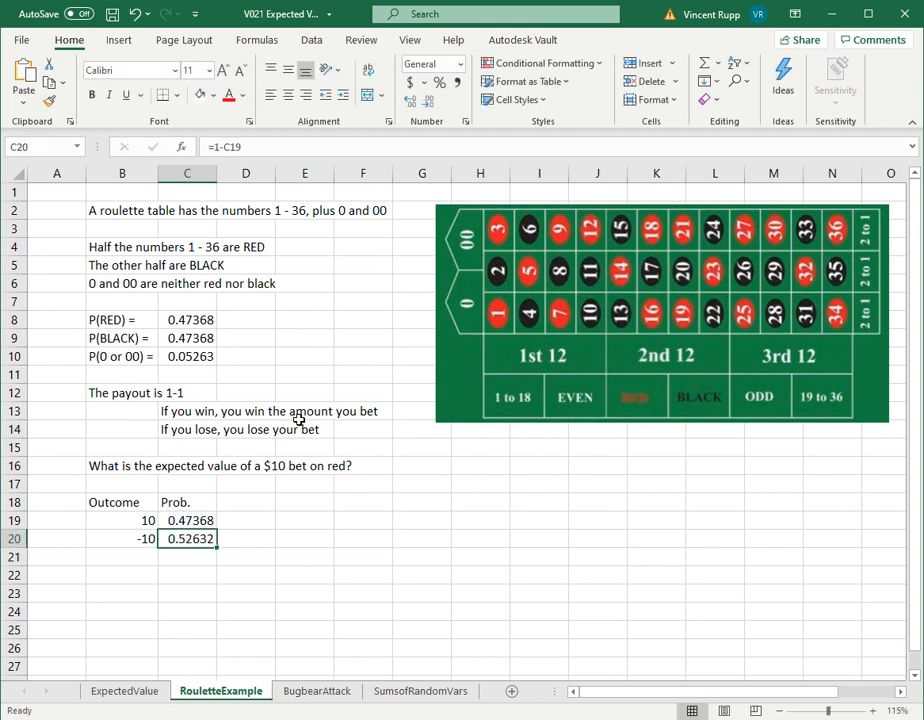
pyautogui.moveTo(188, 520); pyautogui.dragTo(188, 540)
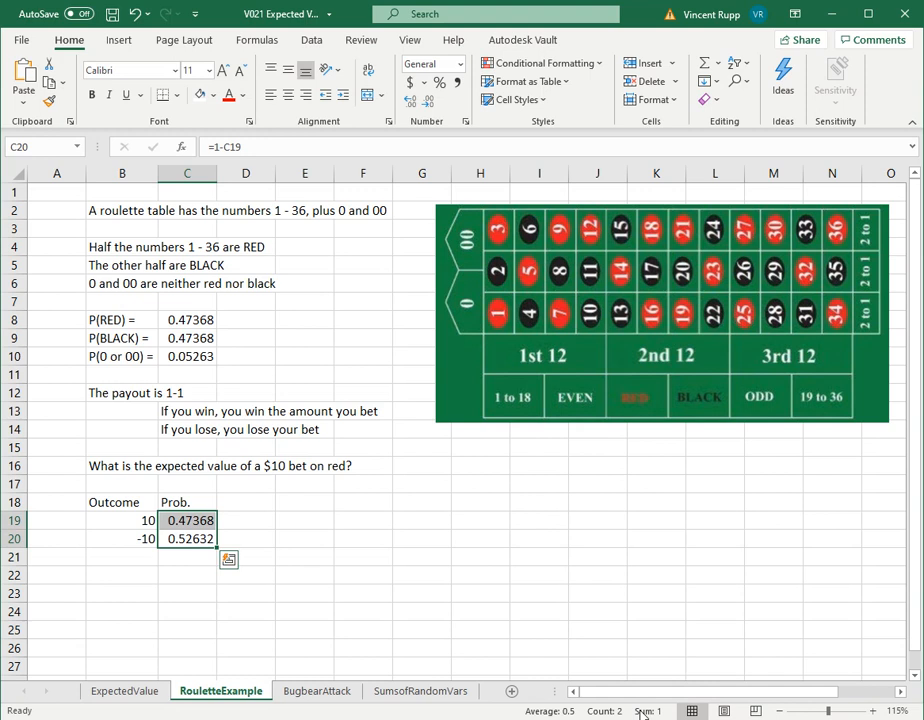
pyautogui.click(188, 570)
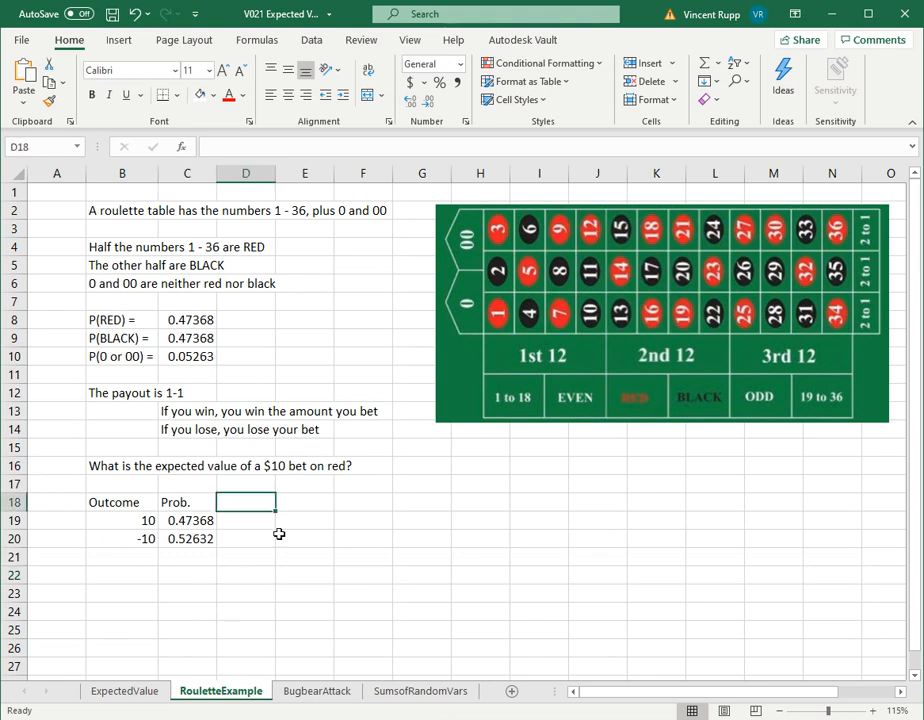
# Add the x*P(x) column (=C19*B19) and mu as =SUM(D19:D20), giving -0.5263
pyautogui.write('x*P(x')
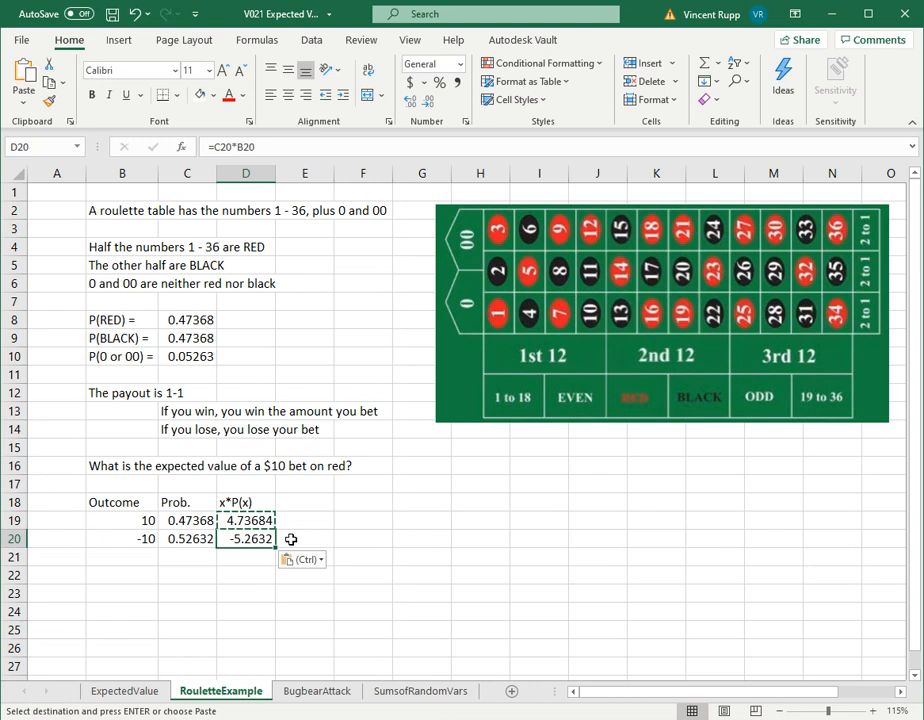
pyautogui.write('mu:')
pyautogui.click(246, 574)
pyautogui.write('=sum(')
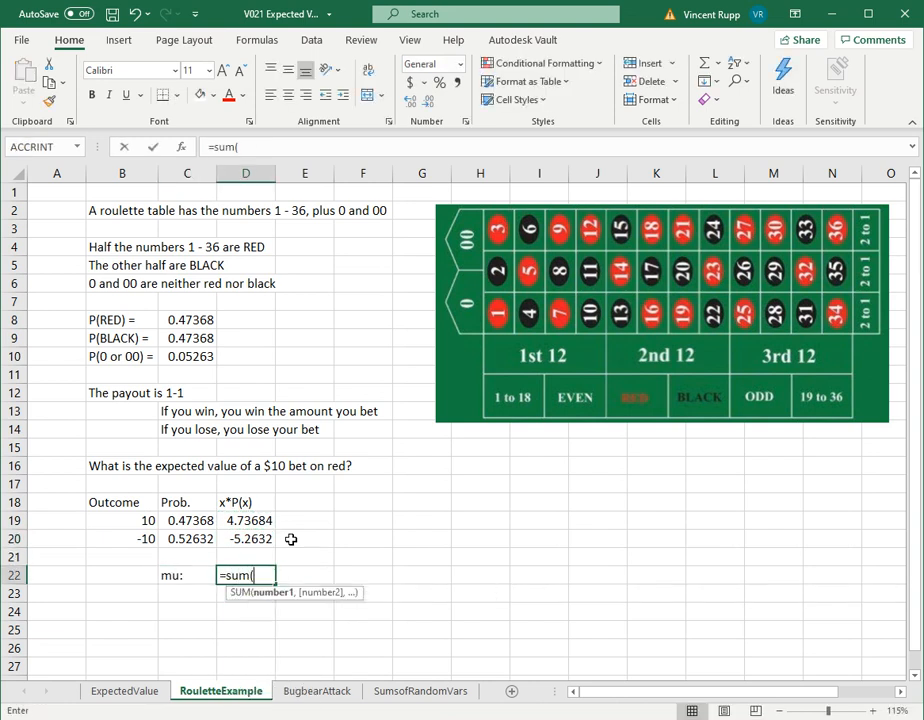
pyautogui.press('Return')
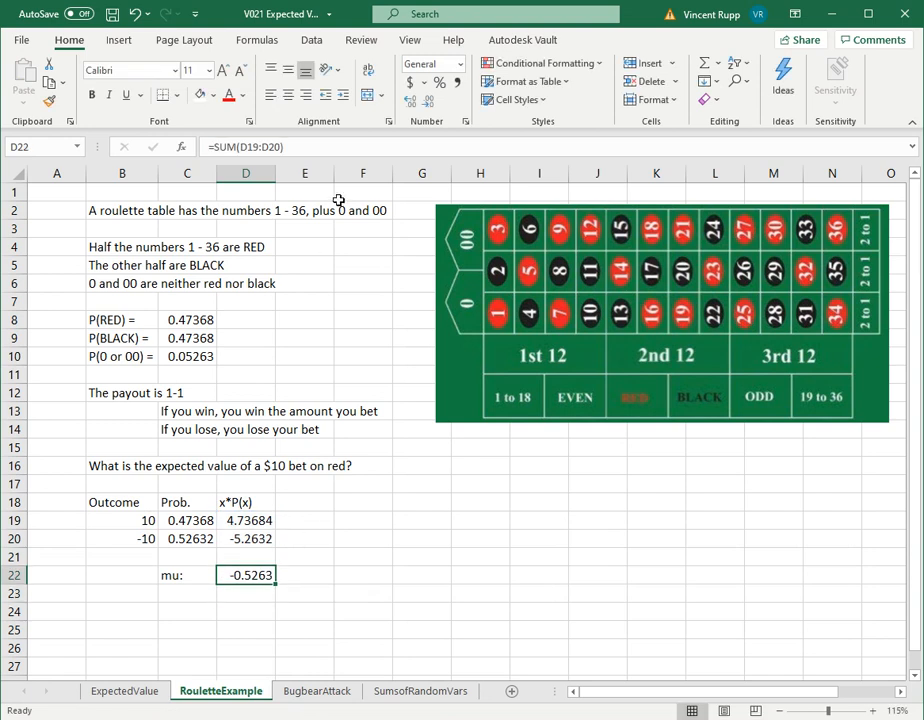
pyautogui.moveTo(122, 520); pyautogui.dragTo(122, 538)
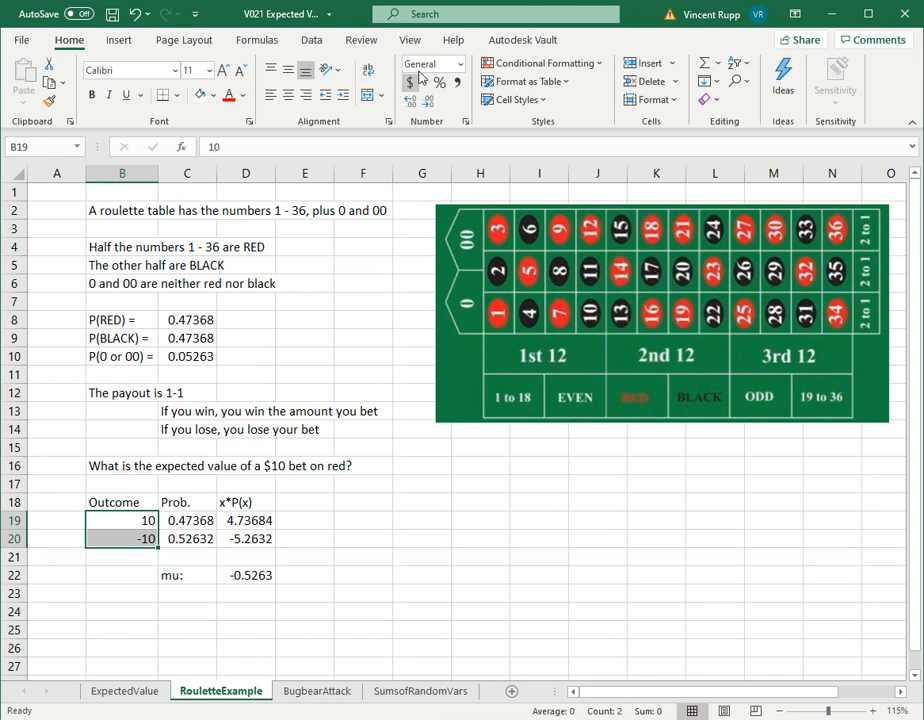
# Format the outcomes as $10.00 and -$10.00 and mu as -$0.53 currency
pyautogui.click(408, 84)
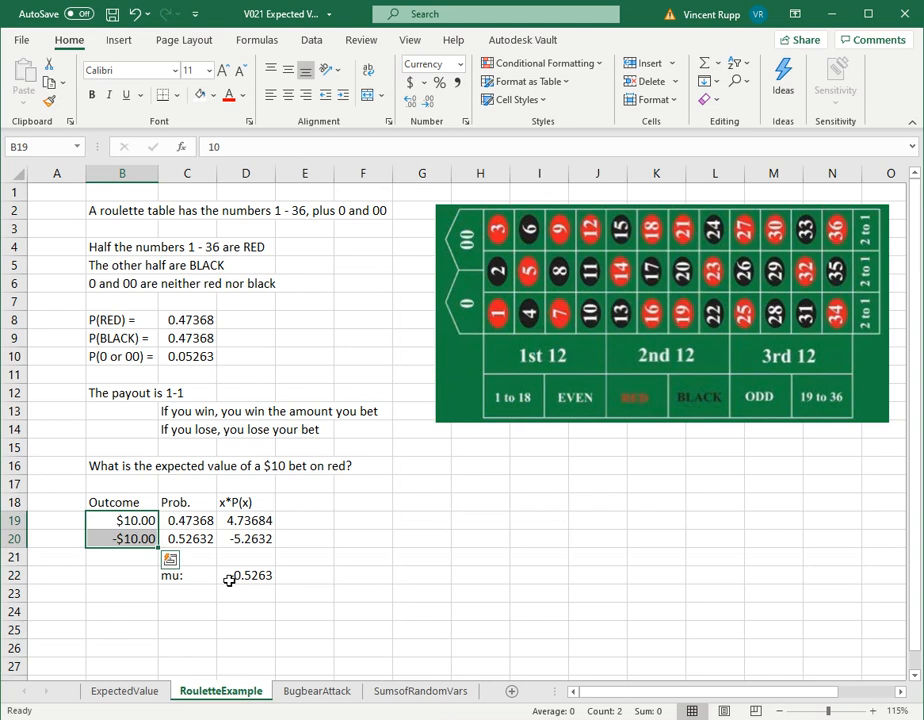
pyautogui.click(460, 62)
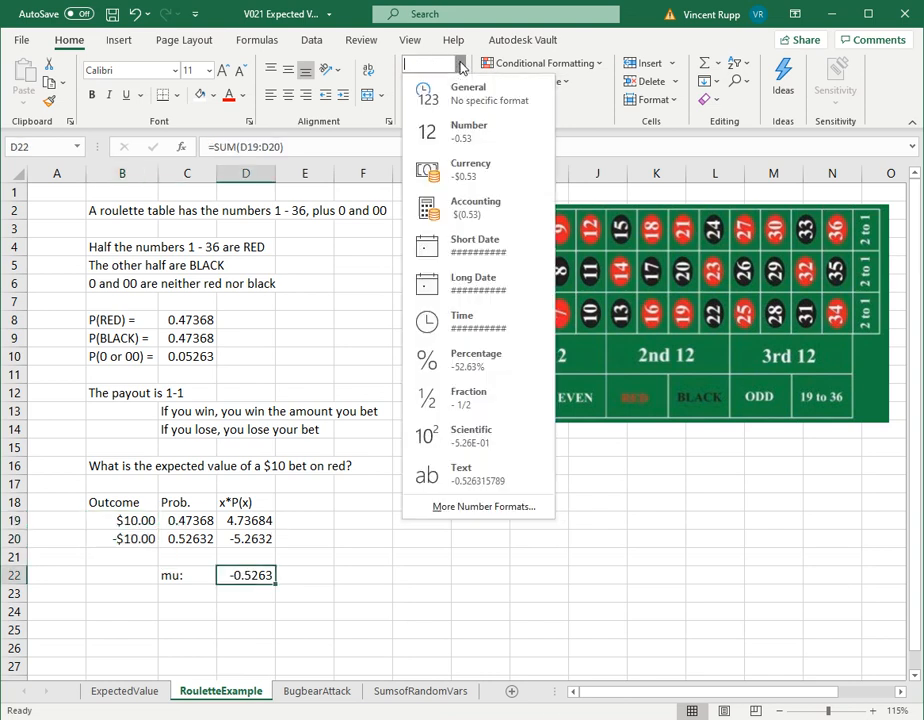
pyautogui.click(472, 170)
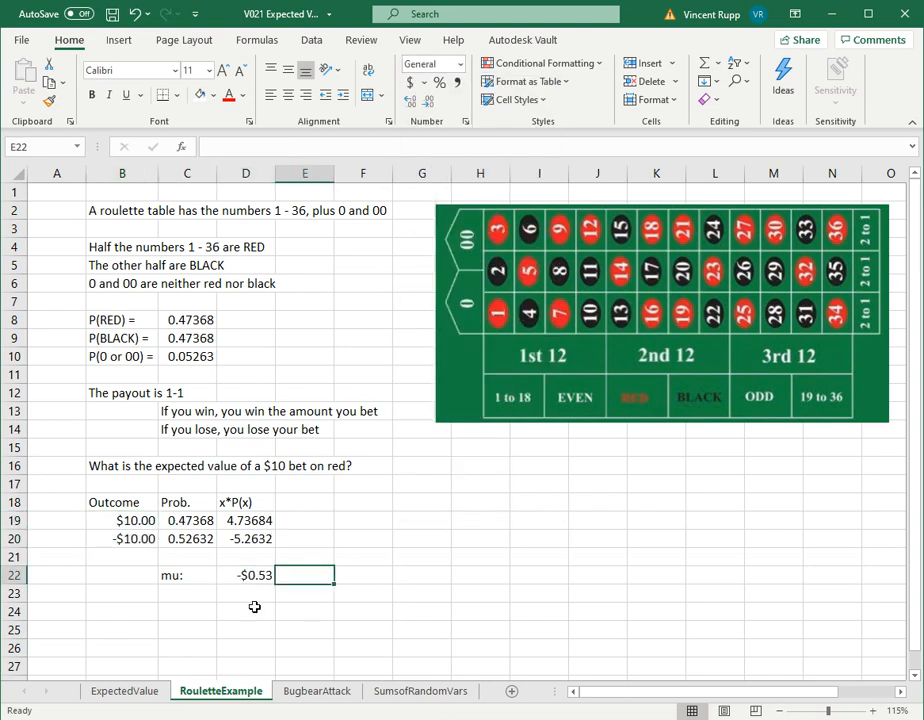
pyautogui.click(188, 592)
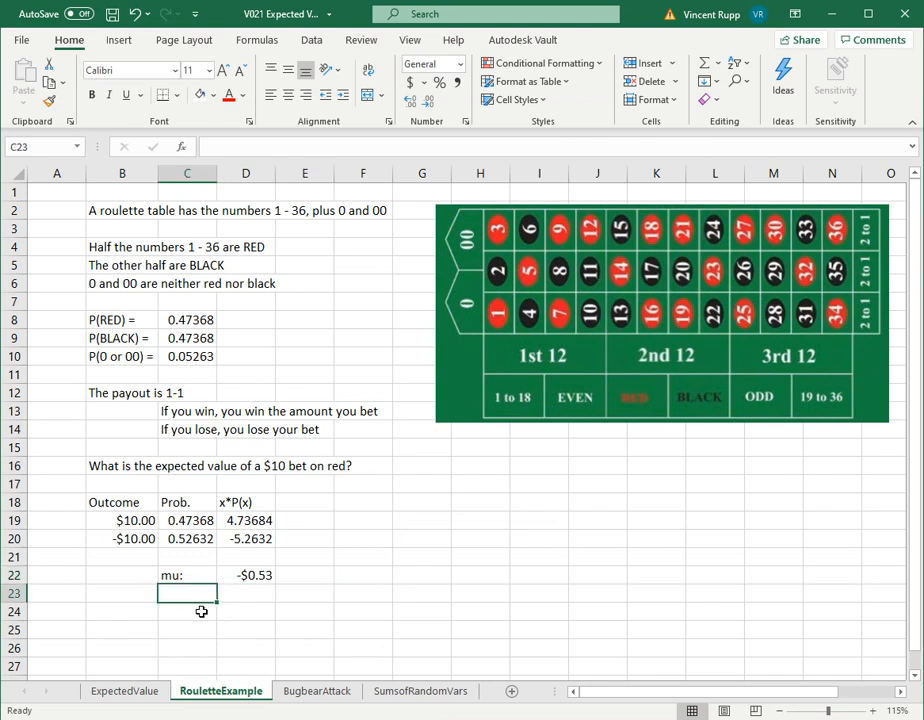
pyautogui.write('mu:')
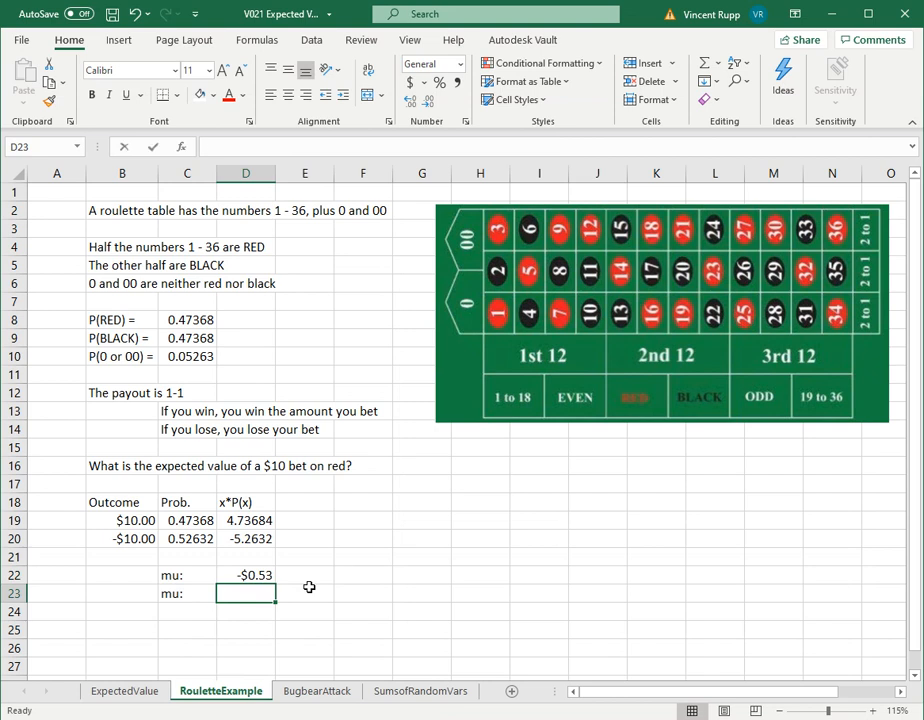
pyautogui.write('=')
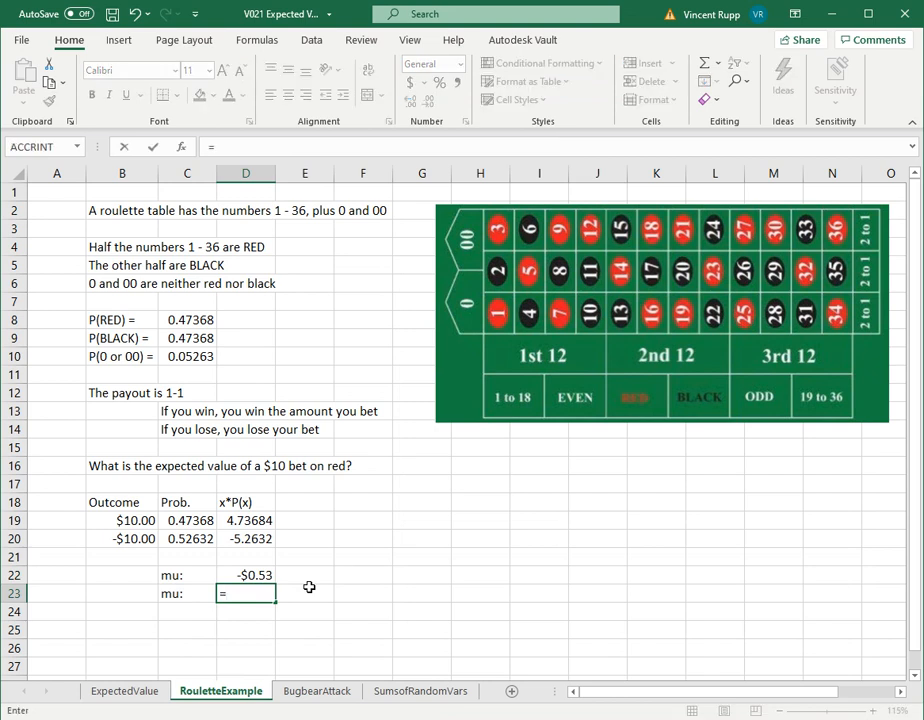
pyautogui.write('=sumproduct(')
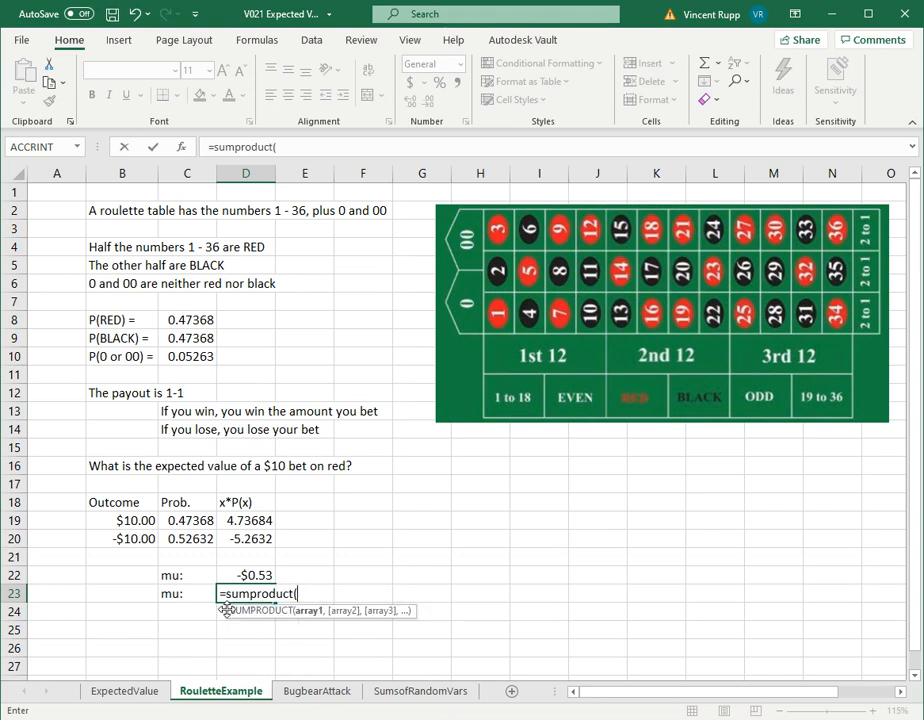
pyautogui.click(124, 692)
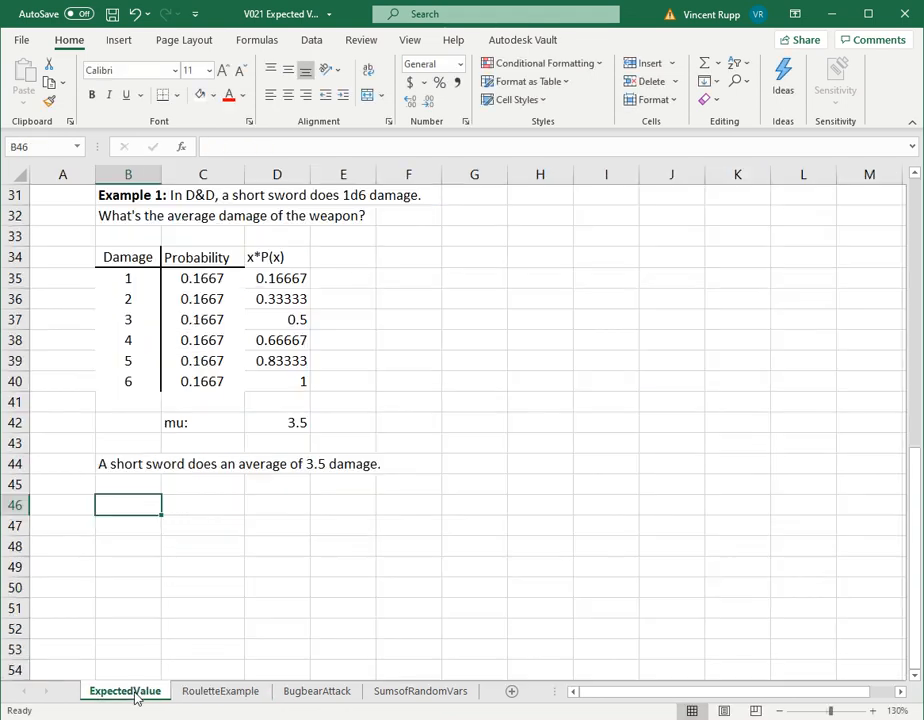
pyautogui.scroll(3)
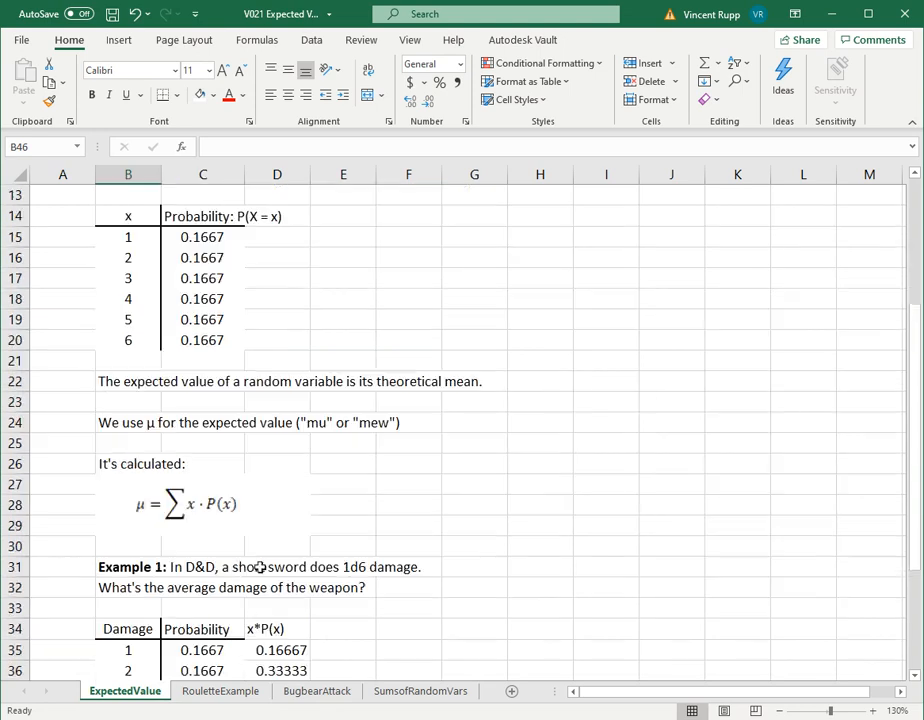
pyautogui.moveTo(188, 680)
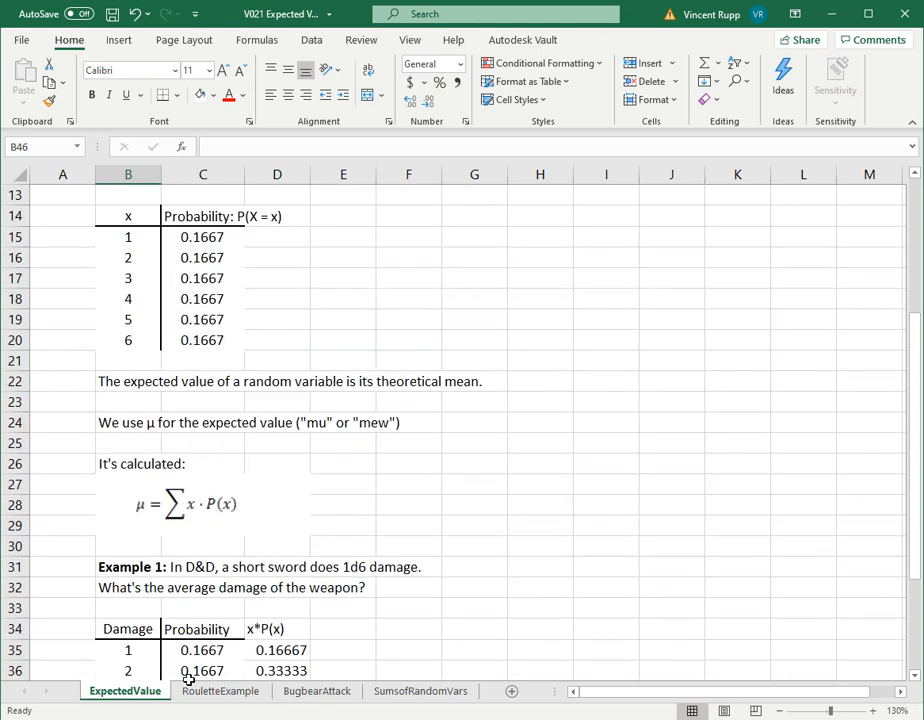
pyautogui.click(220, 692)
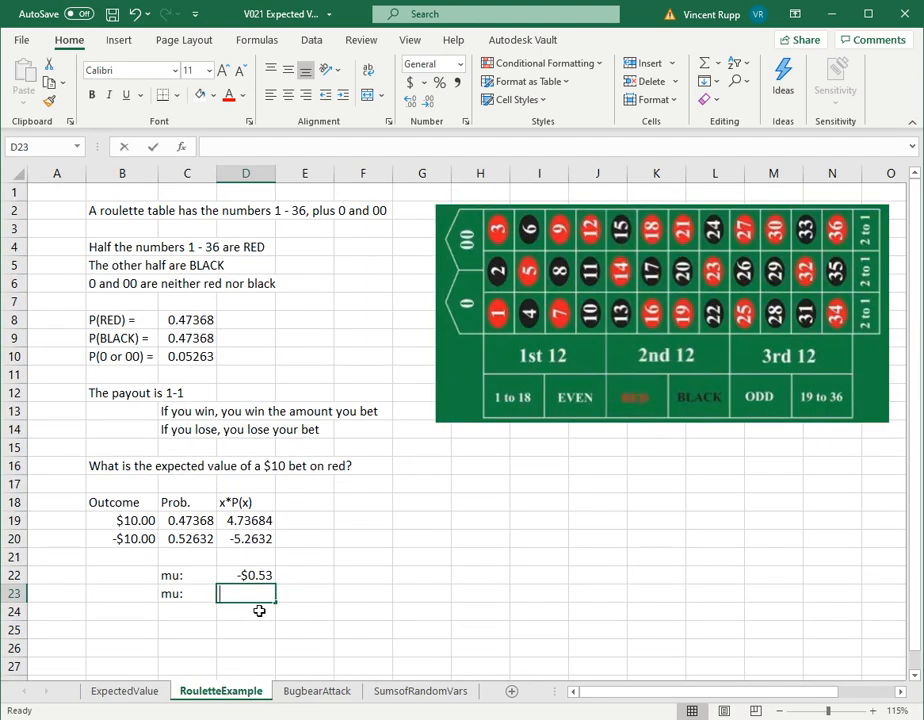
pyautogui.write('=sumproduct(')
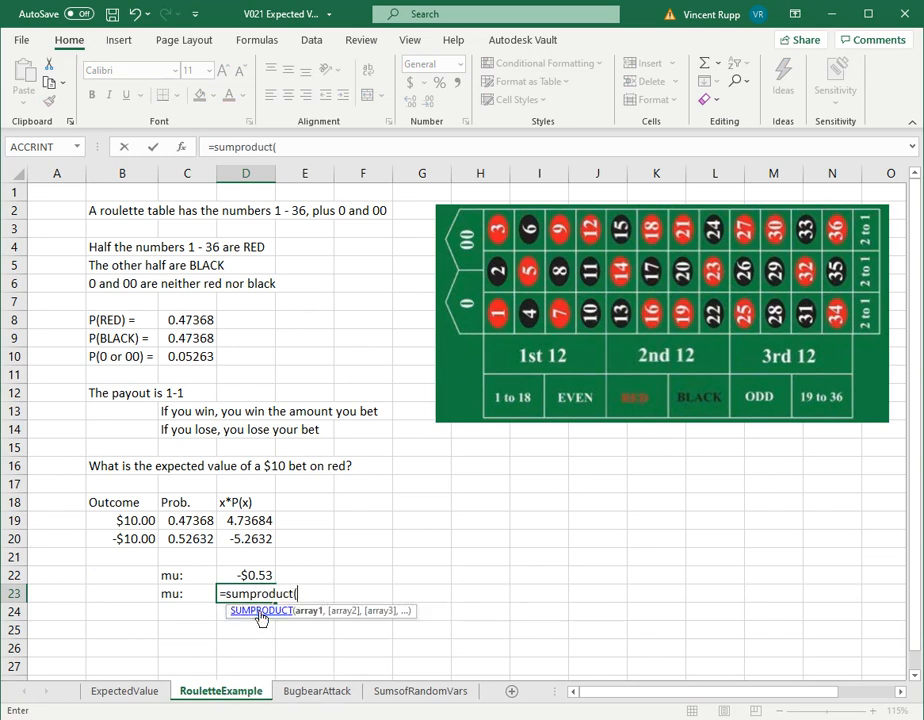
pyautogui.moveTo(122, 520); pyautogui.dragTo(122, 538)
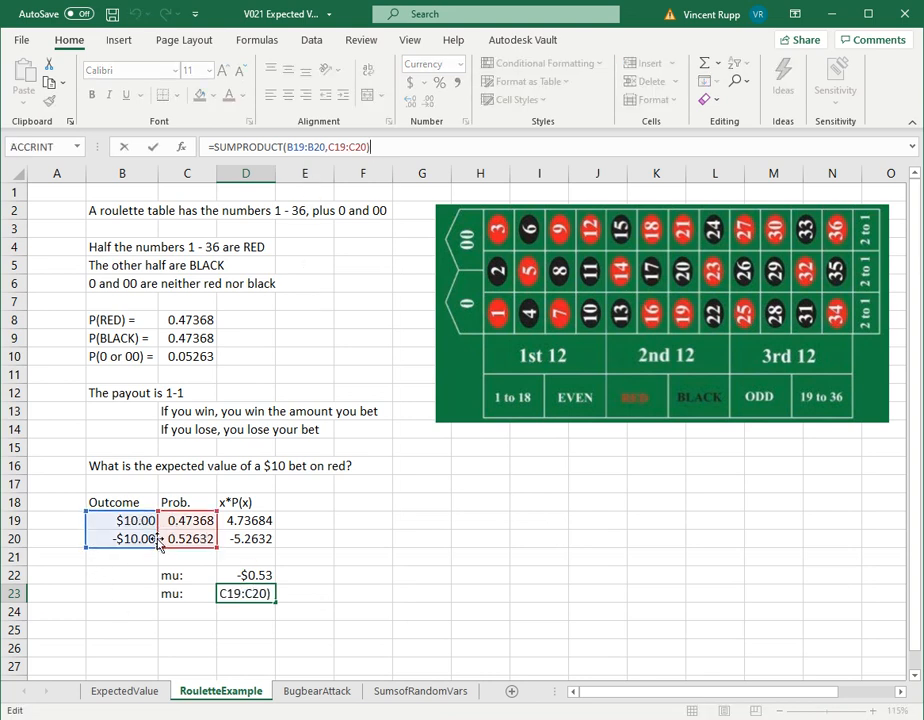
pyautogui.press('Return')
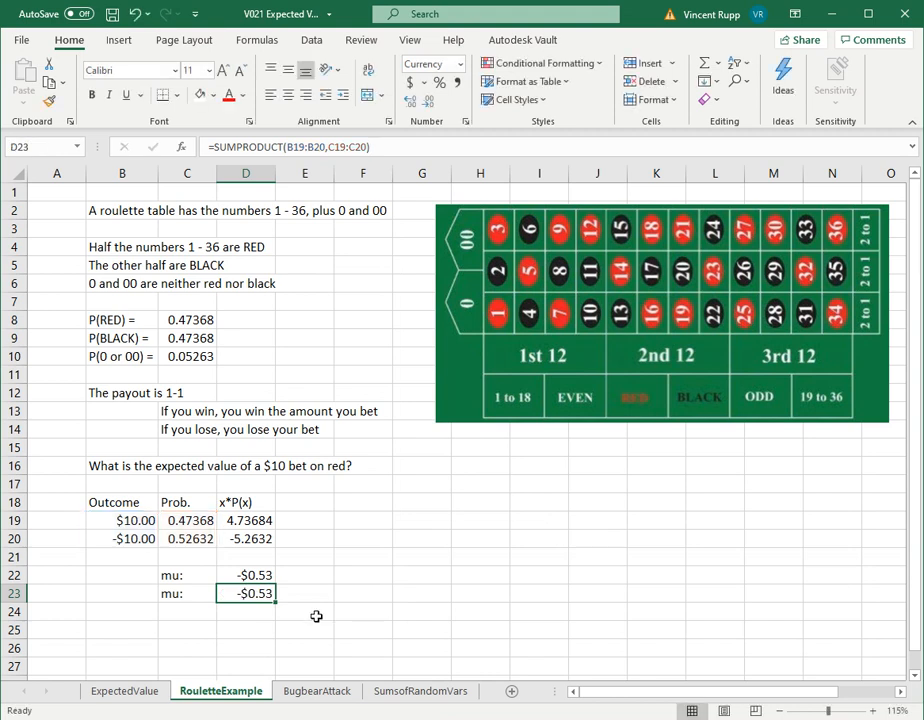
pyautogui.moveTo(244, 592); pyautogui.dragTo(186, 592)
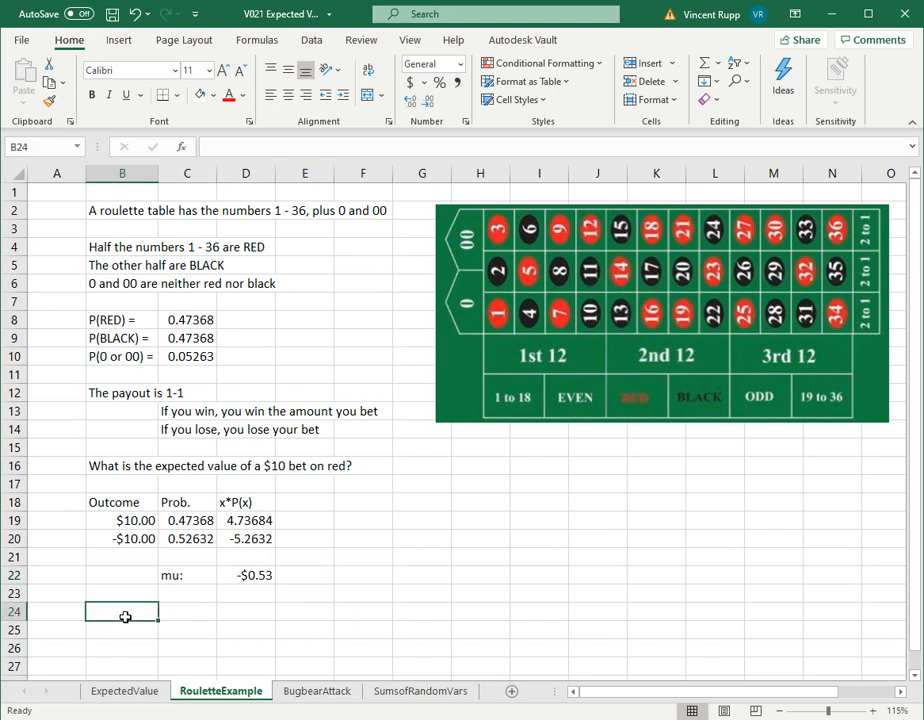
# Type "On average, a $10 bet on red loses", removing the wrong $5 amount
pyautogui.write('On average, a $1')
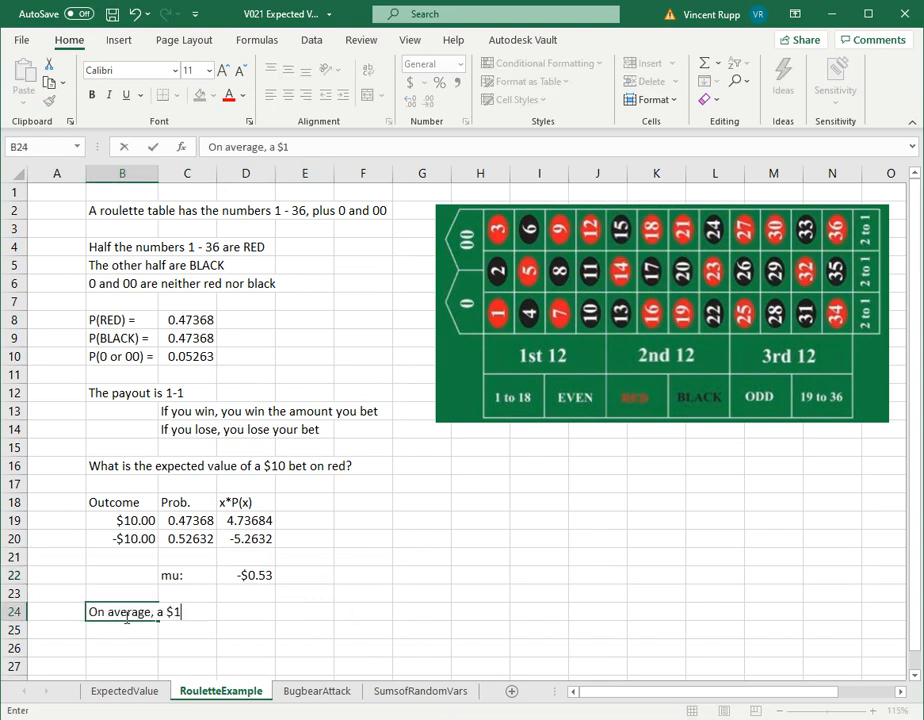
pyautogui.write('0 bet on red')
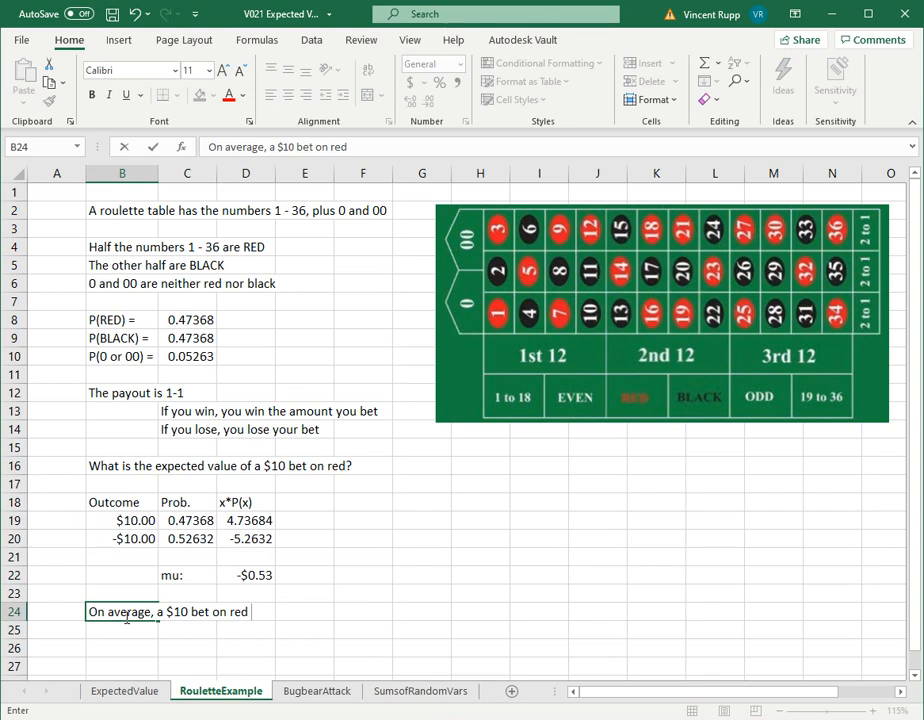
pyautogui.write('loses $5')
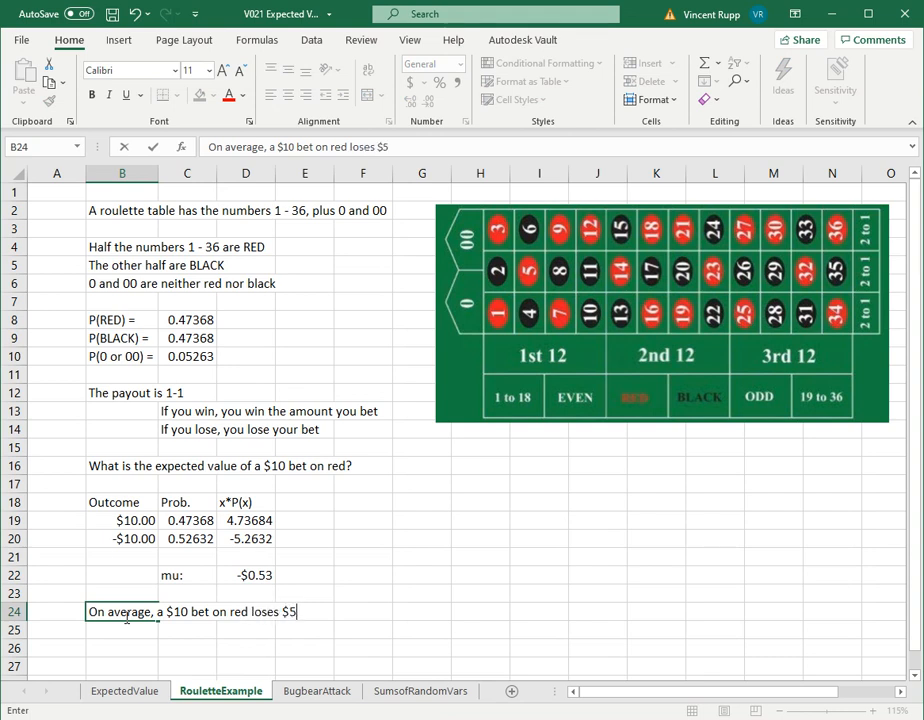
pyautogui.press('backspace')
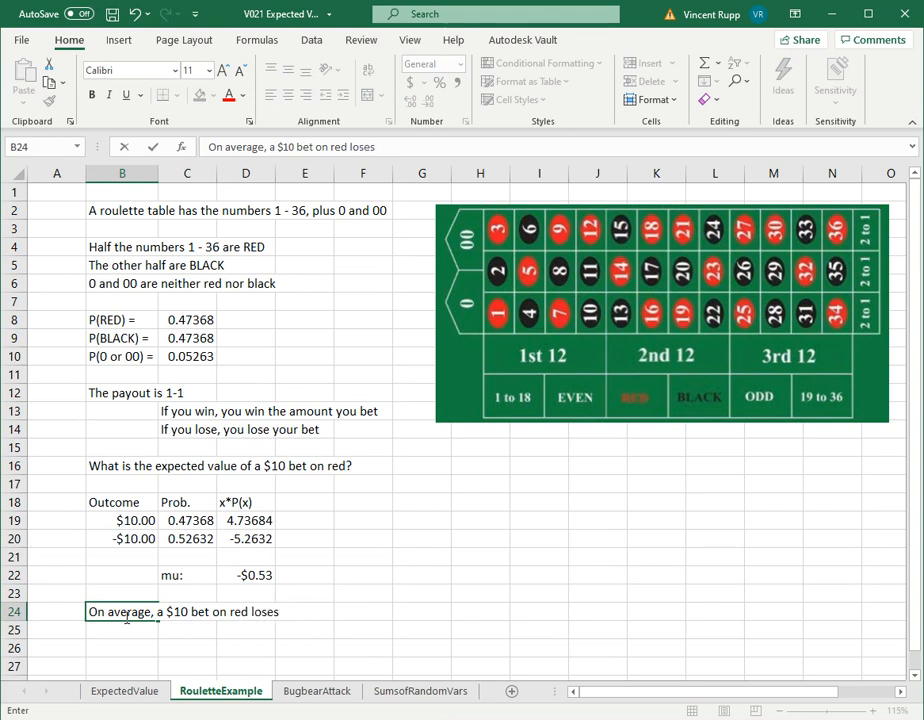